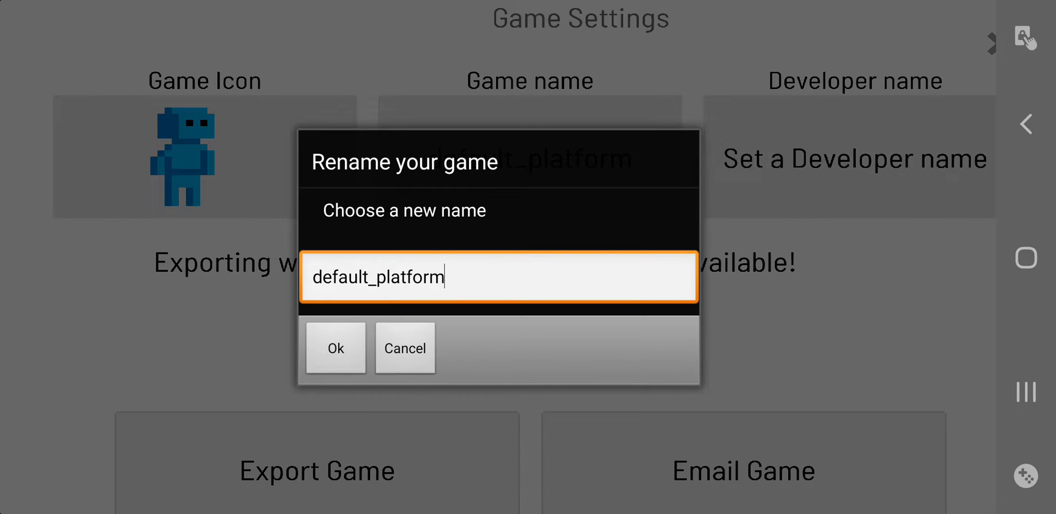
# Name the game 'My game', enter a developer name, and begin picking the game icon
pyautogui.click(498, 276)
pyautogui.write('My game')
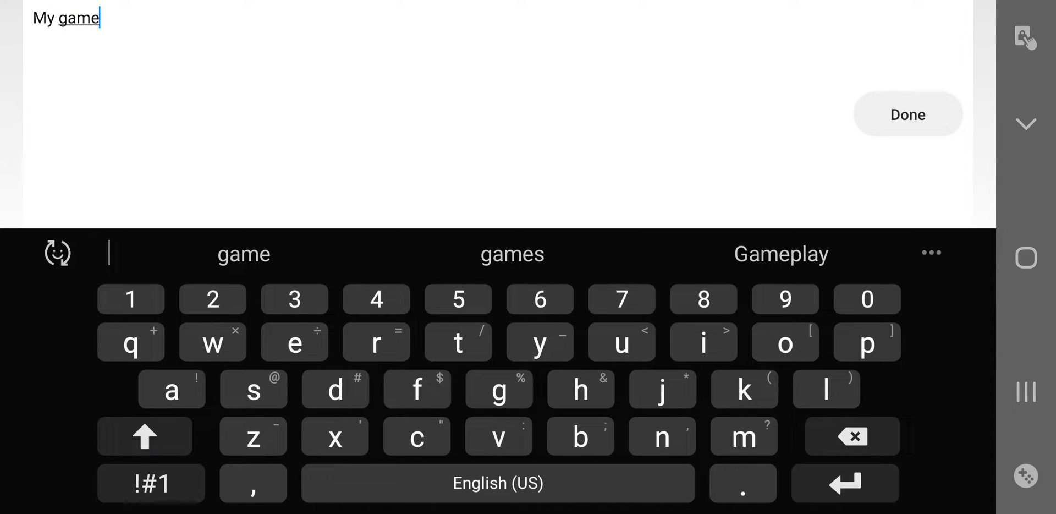
pyautogui.click(907, 114)
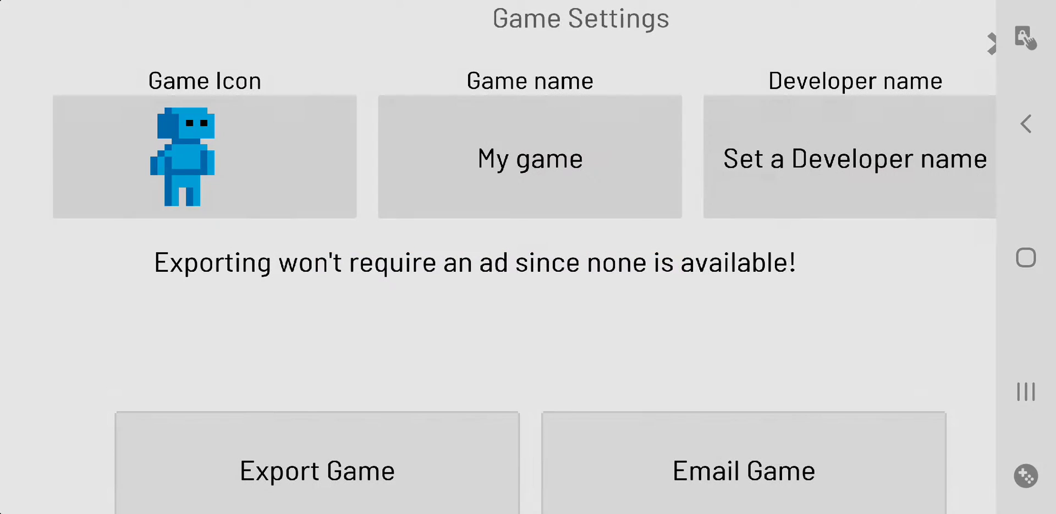
pyautogui.click(850, 158)
pyautogui.write('Muah')
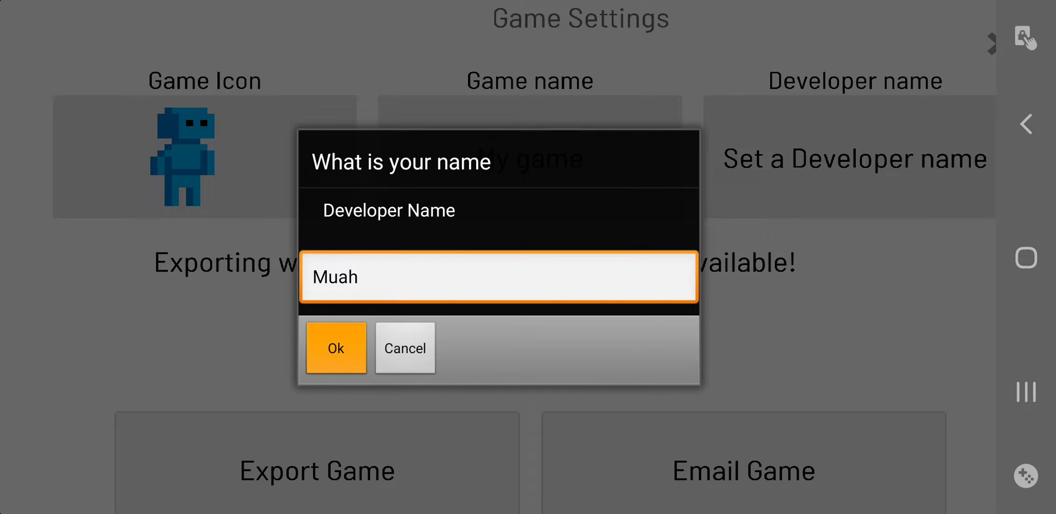
pyautogui.click(335, 349)
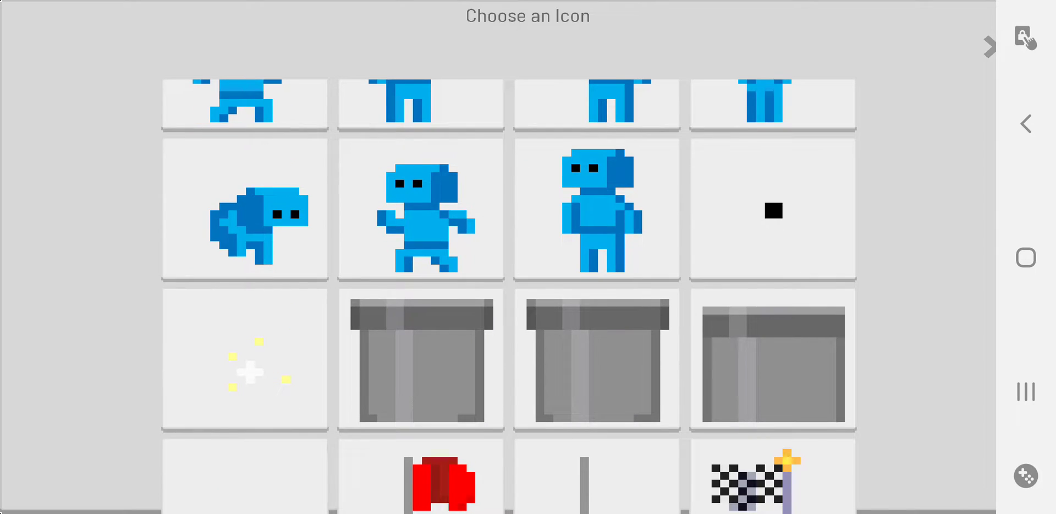
pyautogui.click(773, 210)
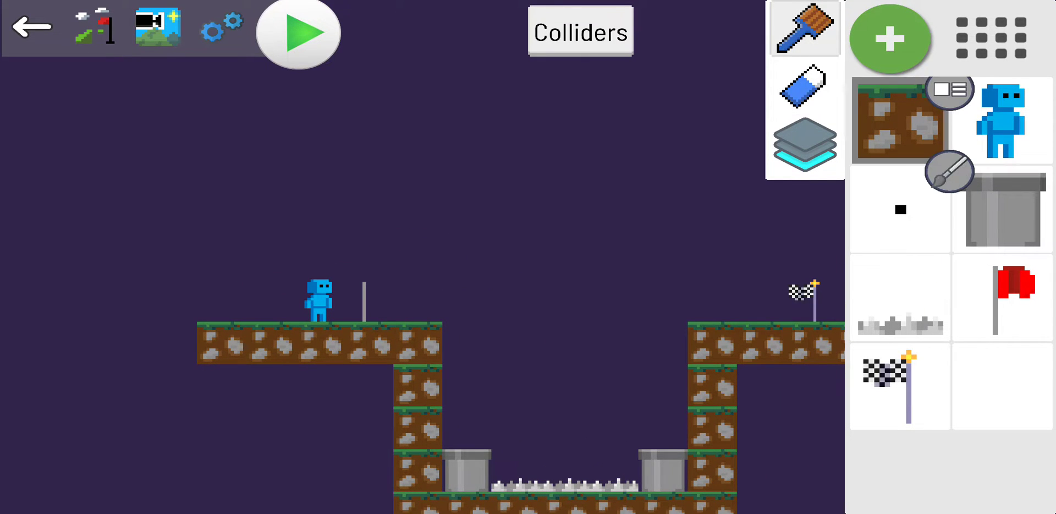
# Select the player sprite, then use the eraser to clear platforms, pipes and extra players
pyautogui.click(1001, 120)
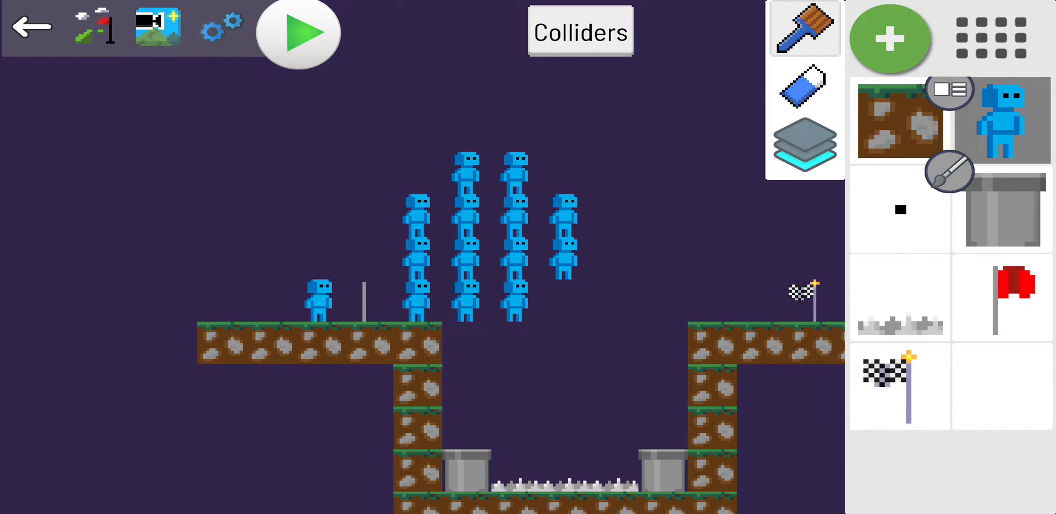
pyautogui.click(803, 86)
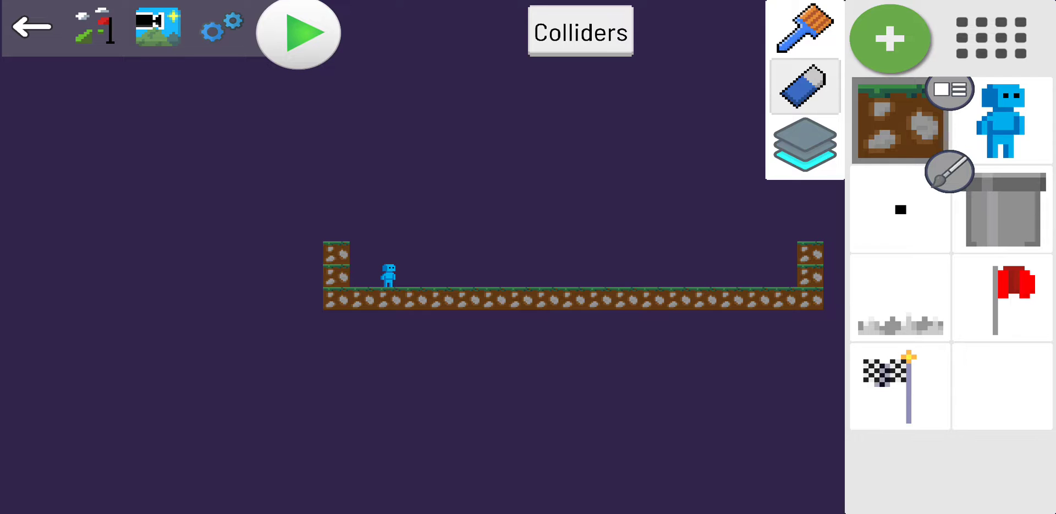
pyautogui.click(804, 144)
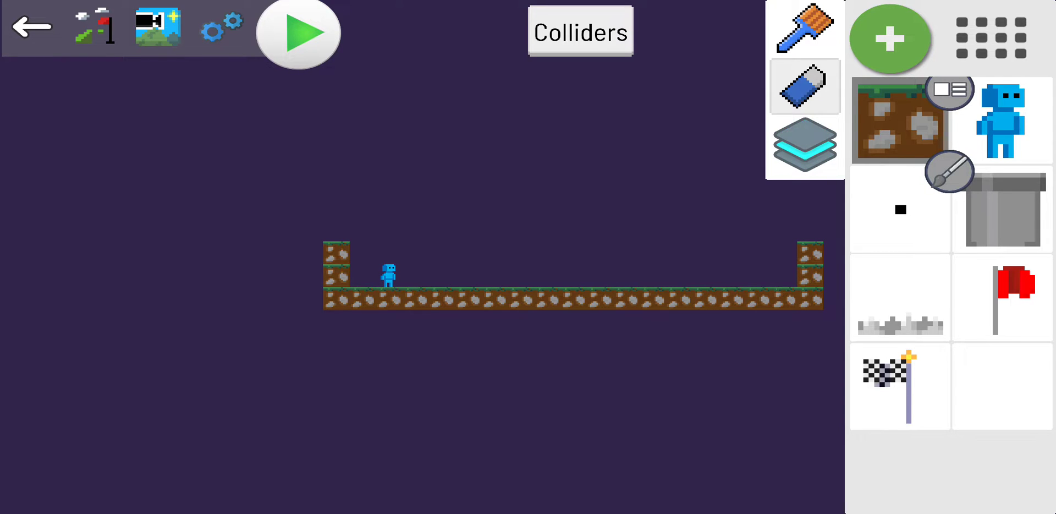
pyautogui.click(804, 28)
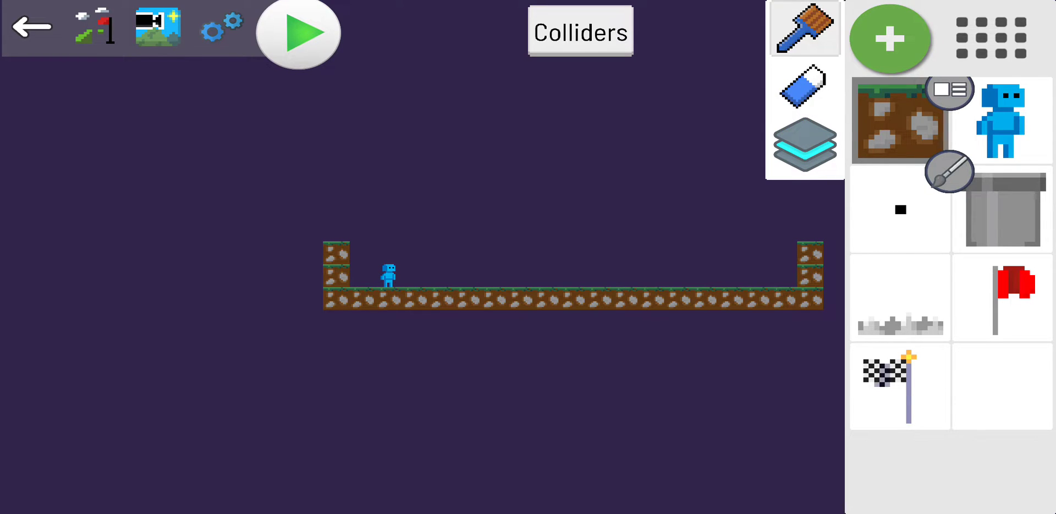
pyautogui.click(803, 143)
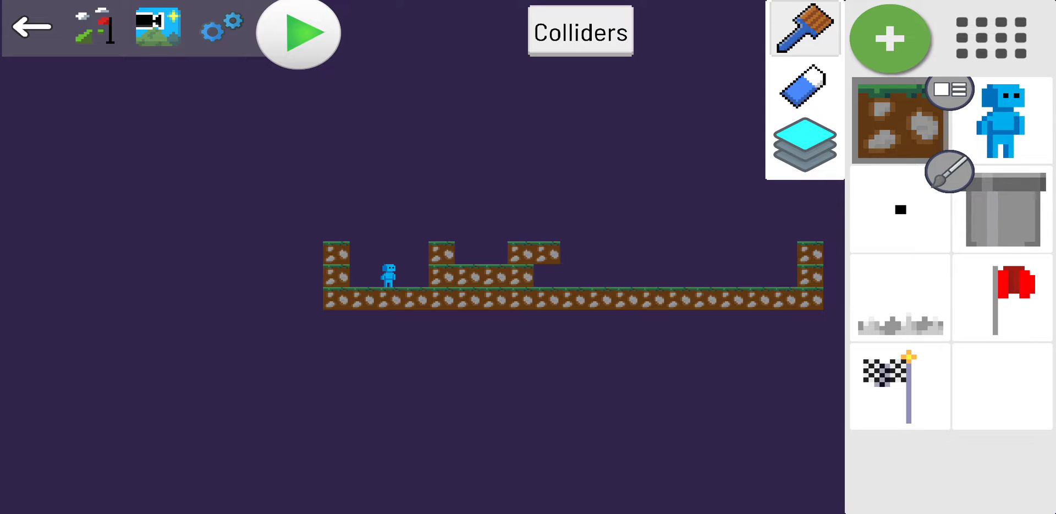
pyautogui.click(297, 34)
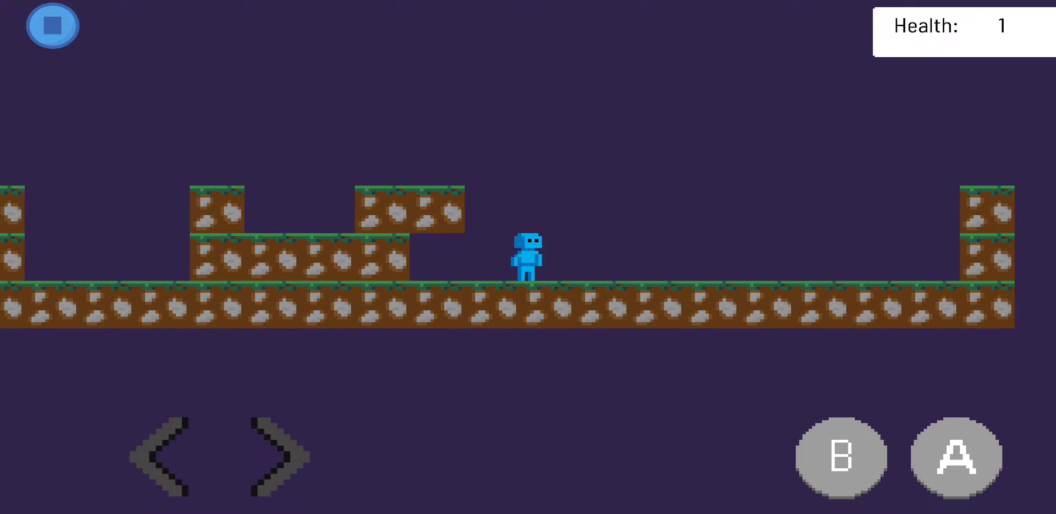
pyautogui.click(52, 26)
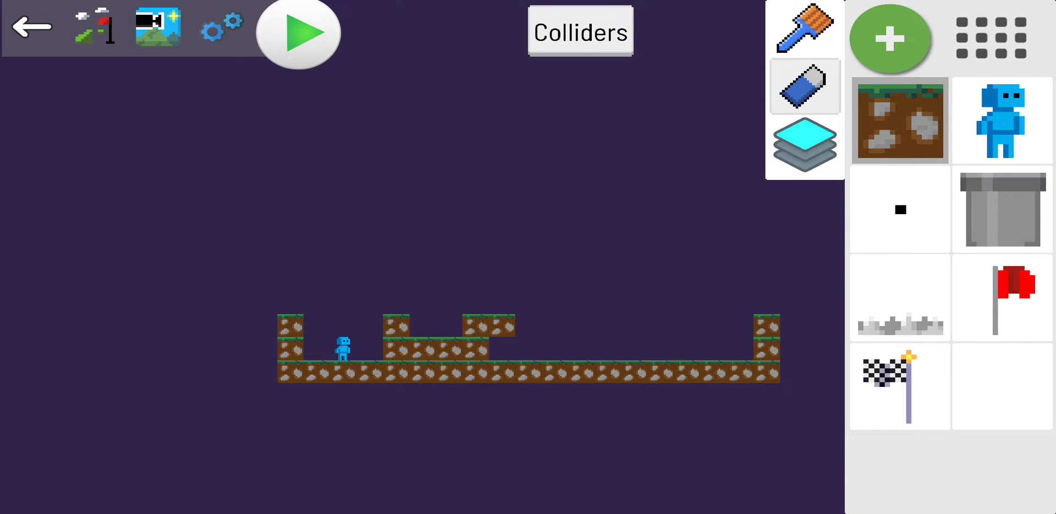
pyautogui.click(804, 144)
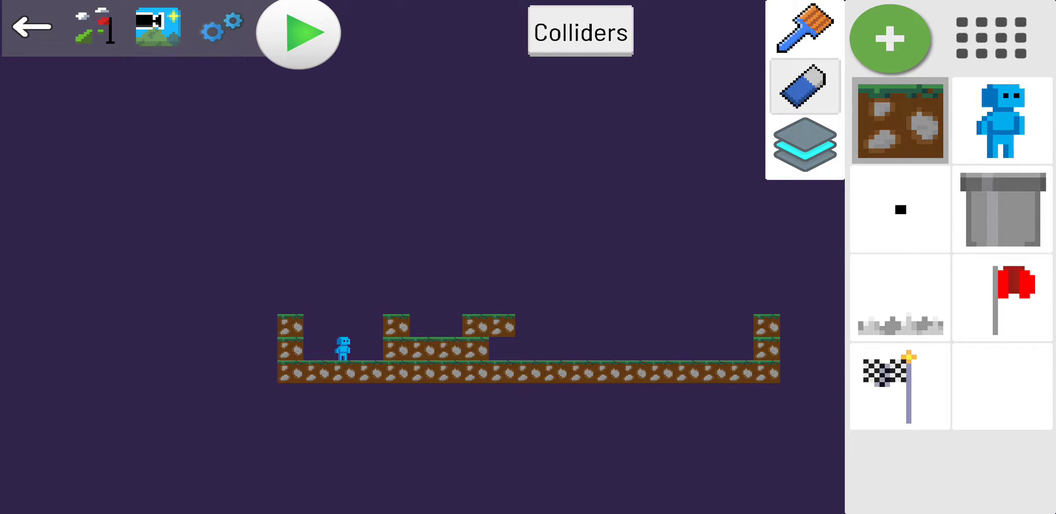
pyautogui.click(803, 145)
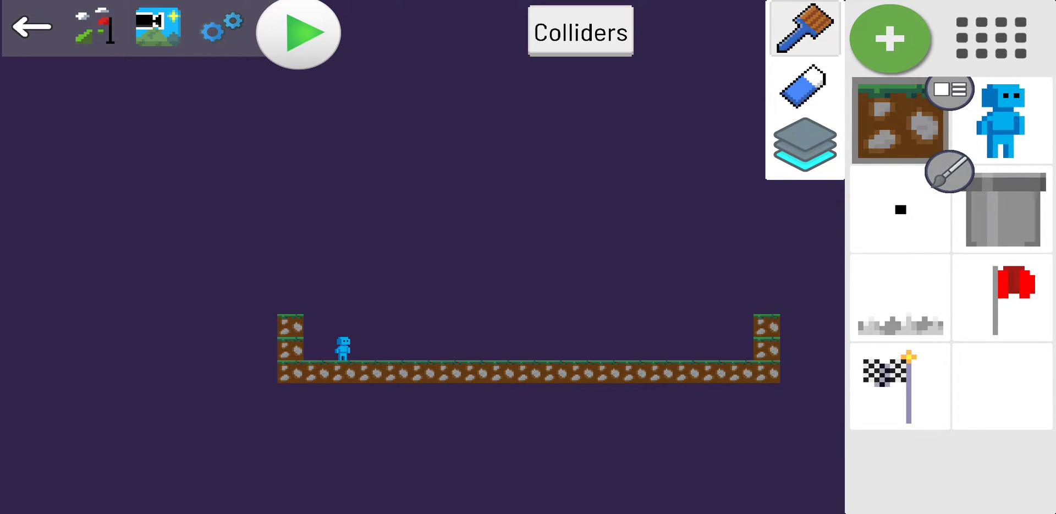
pyautogui.click(298, 32)
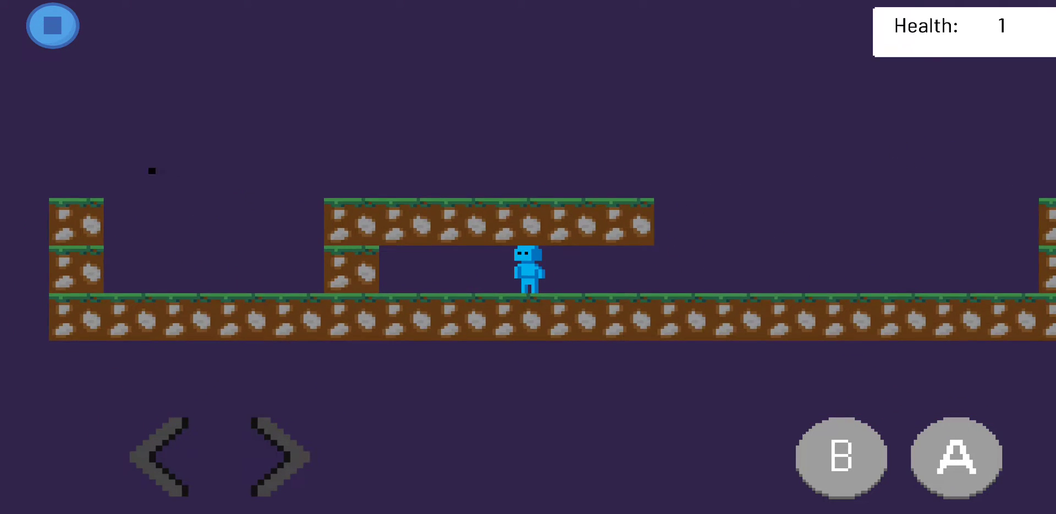
pyautogui.click(52, 25)
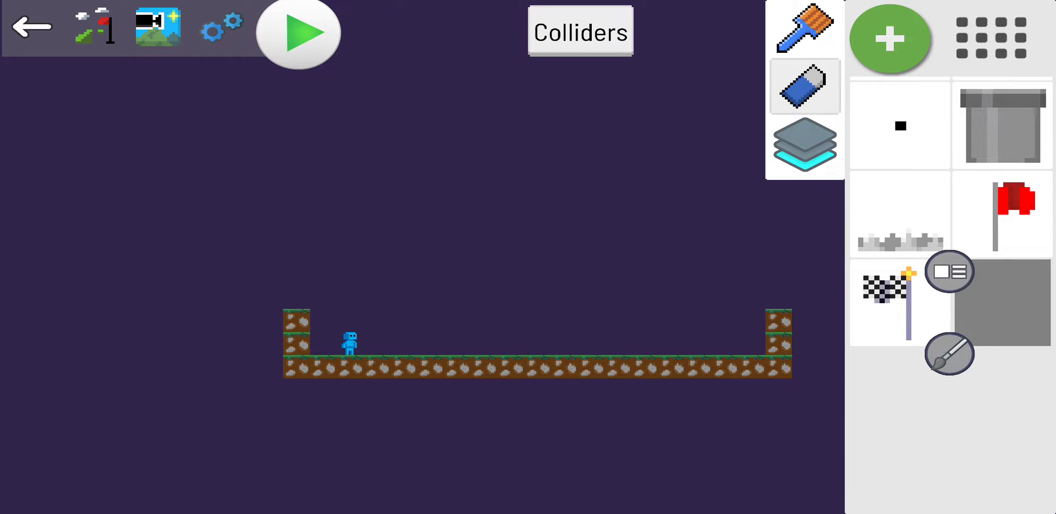
# Browse the Projectile, Check Point and Finish Line sprites, then reopen the sprite library
pyautogui.scroll(-3)
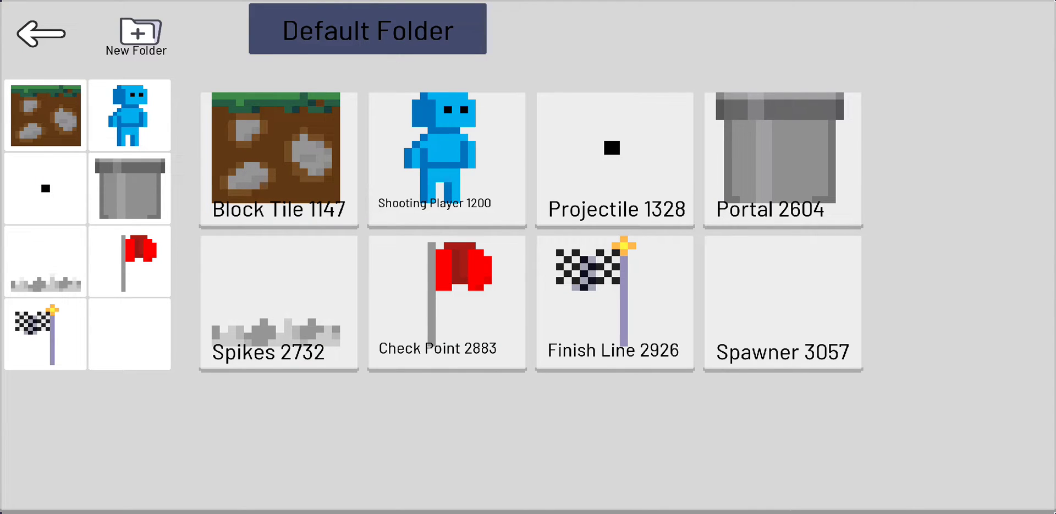
pyautogui.click(614, 158)
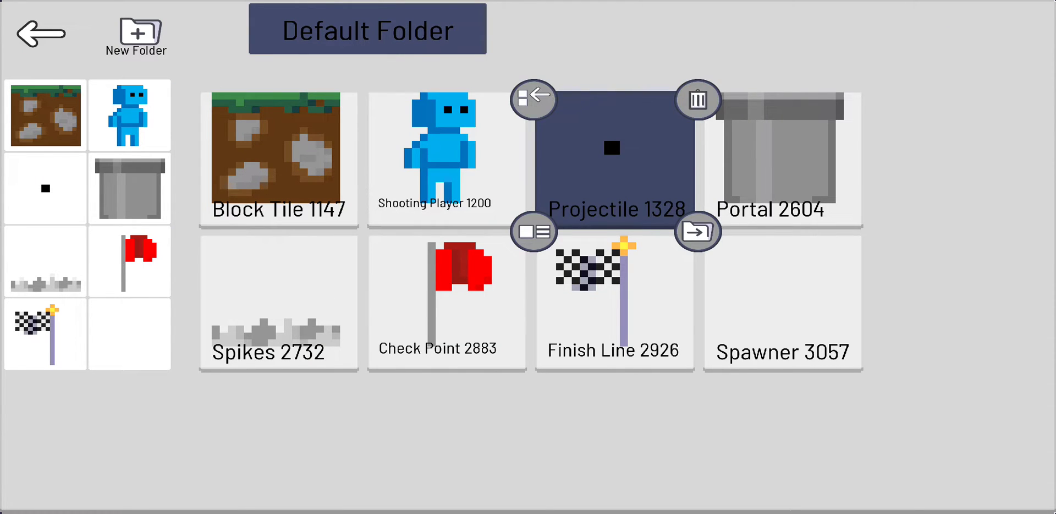
pyautogui.click(447, 301)
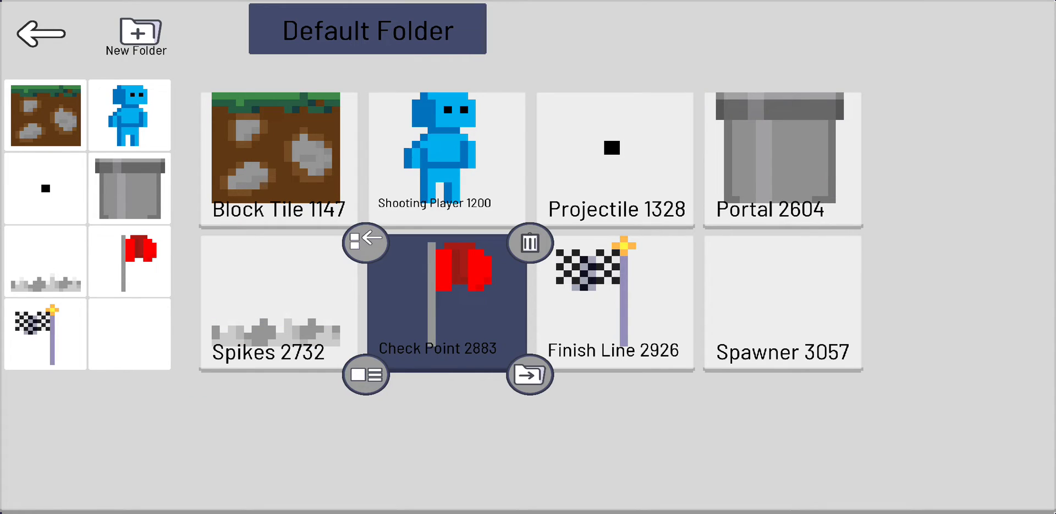
pyautogui.click(615, 301)
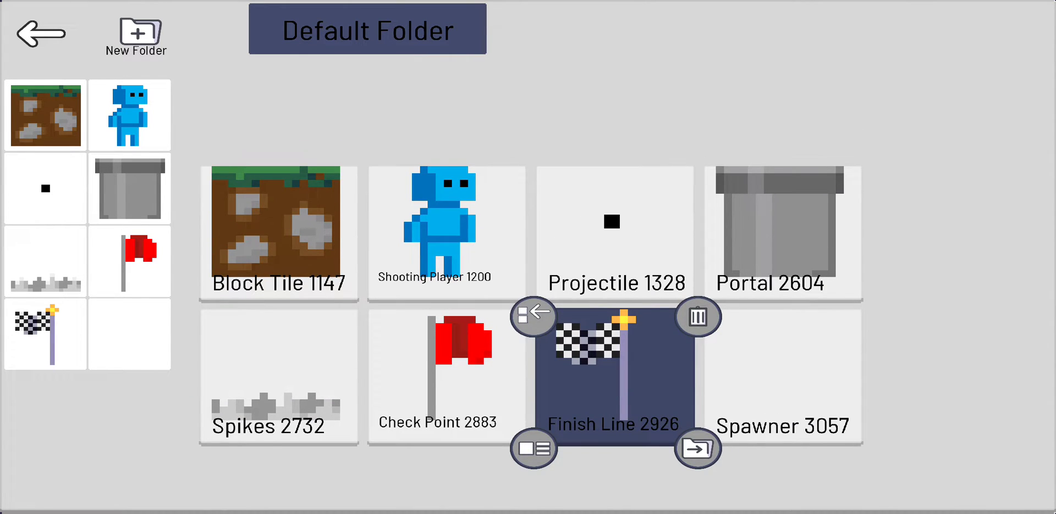
pyautogui.click(278, 231)
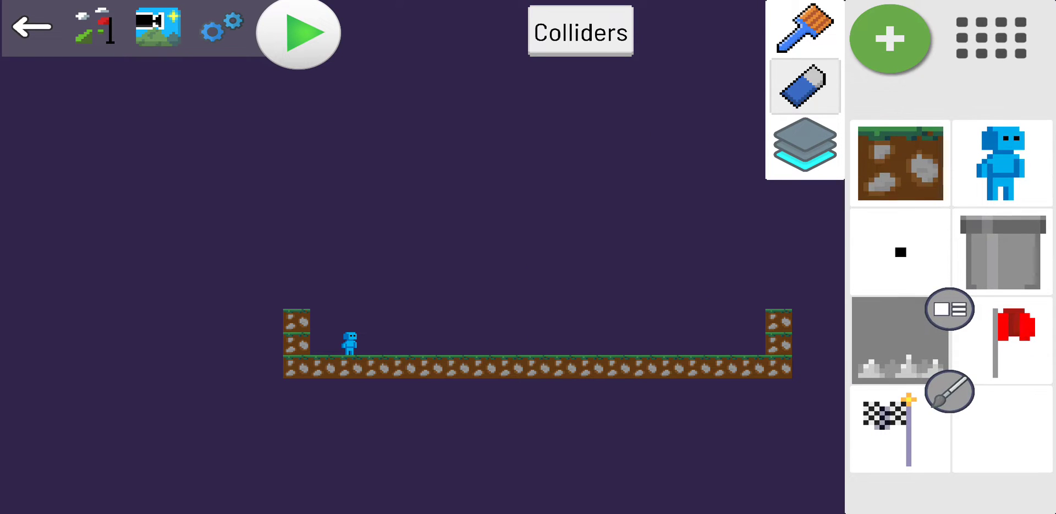
pyautogui.click(990, 38)
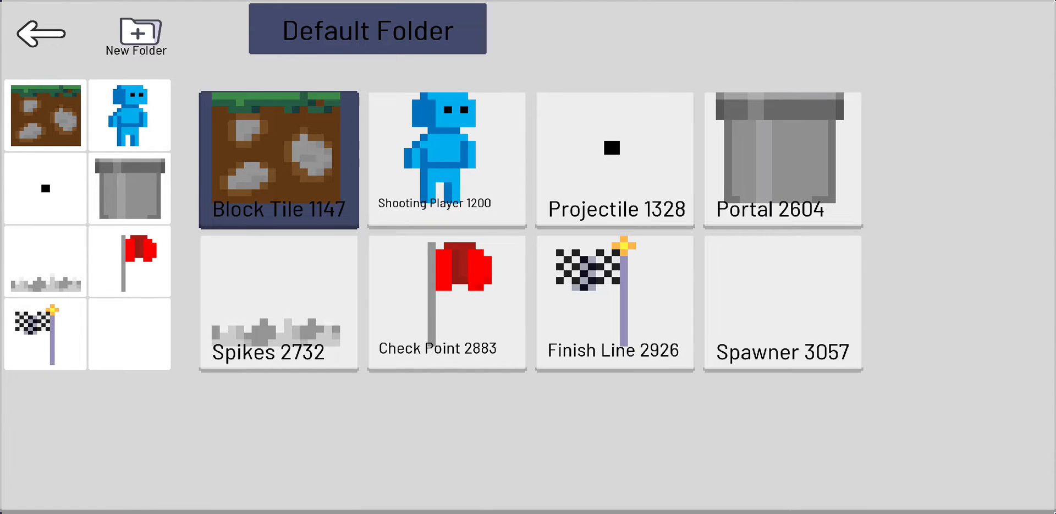
# Create a sprite folder named 'Decorations', then return to the Default Folder's Block Tile
pyautogui.click(138, 35)
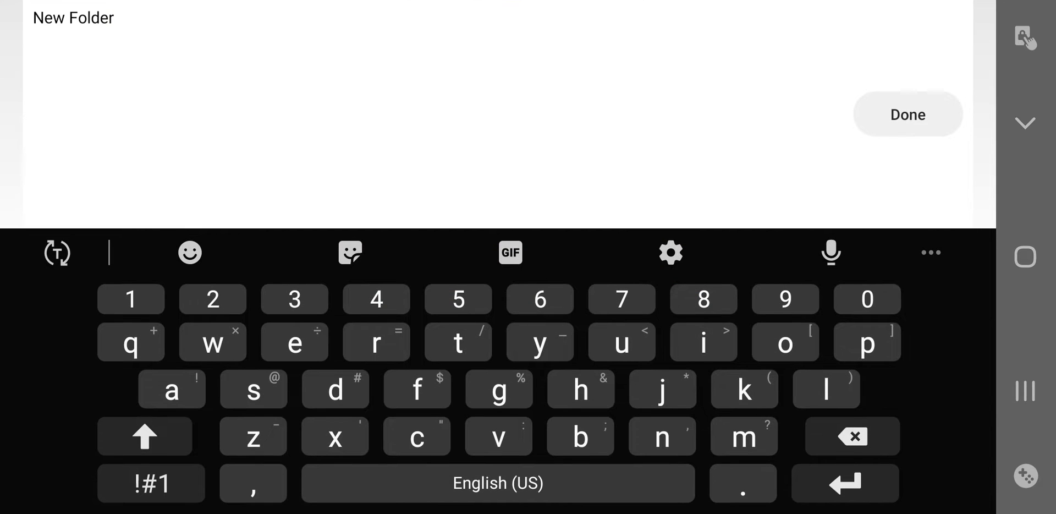
pyautogui.write('Decorations')
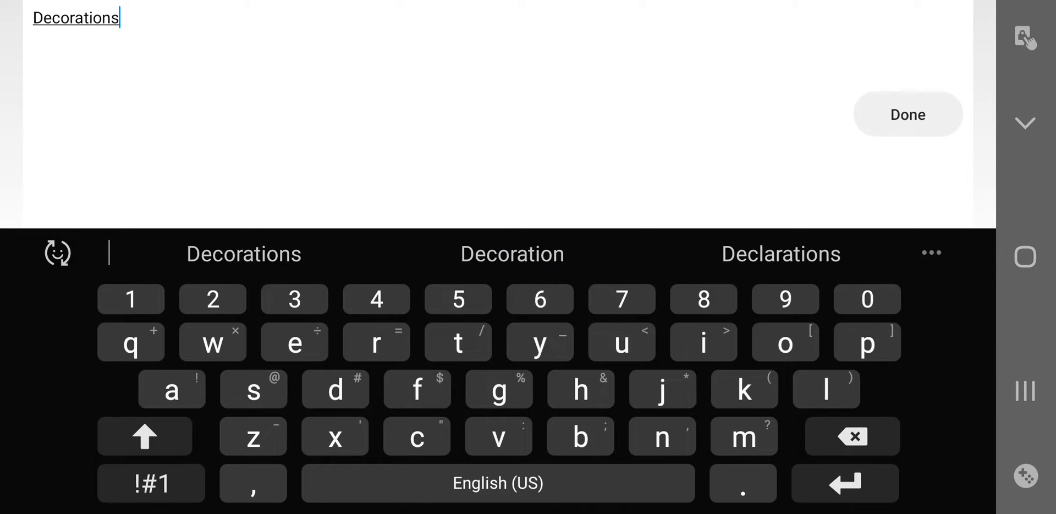
pyautogui.click(907, 115)
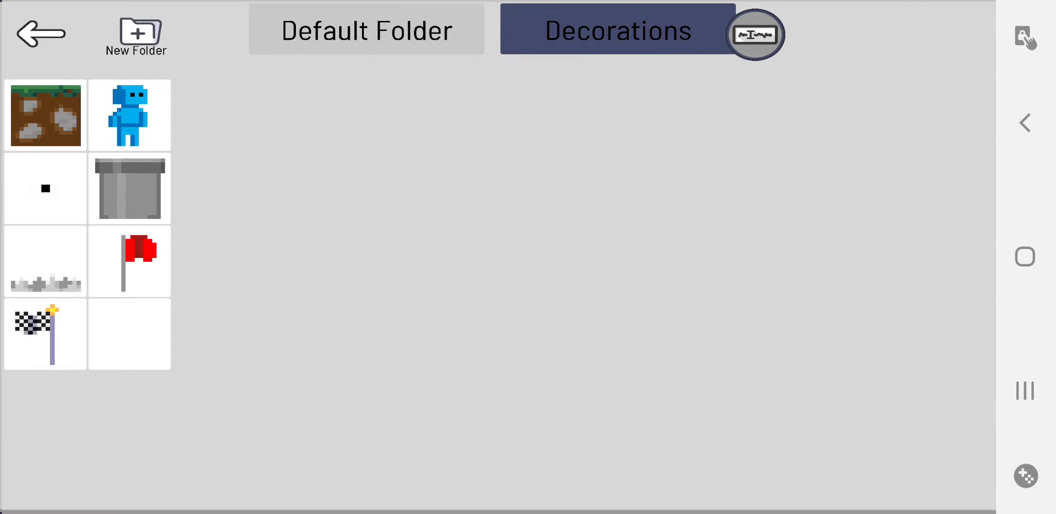
pyautogui.click(365, 30)
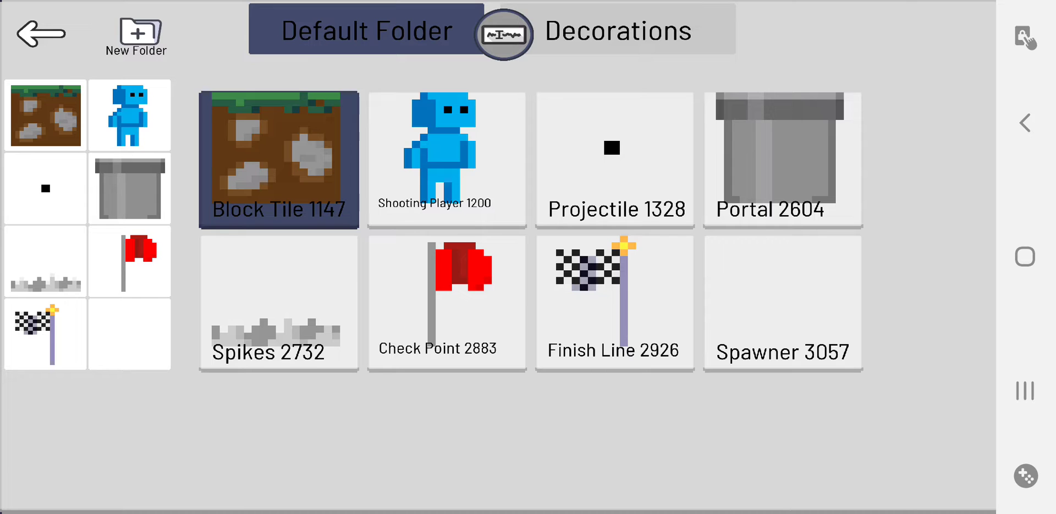
pyautogui.click(279, 158)
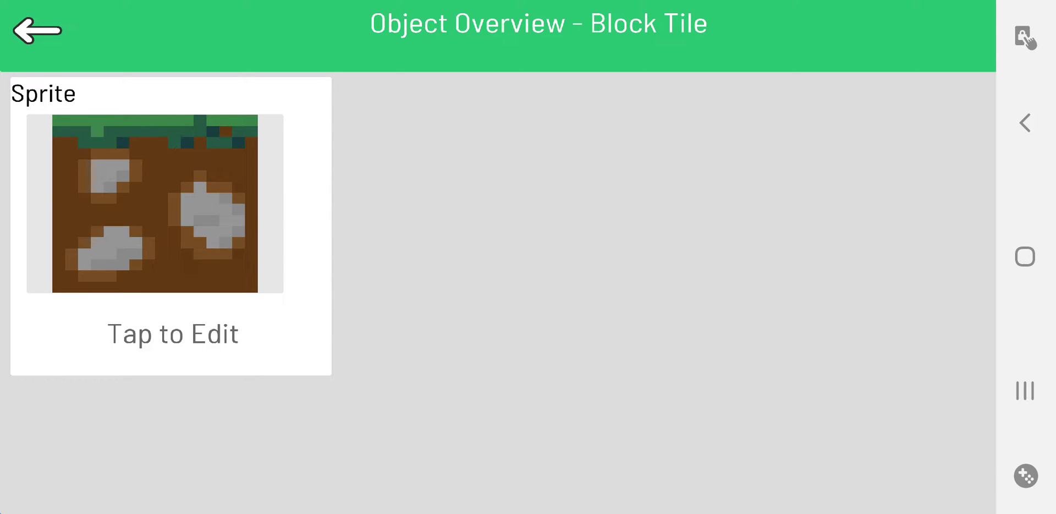
# Open the Block Tile sprite and try the eyedropper, brush, eraser and flip tools
pyautogui.click(170, 204)
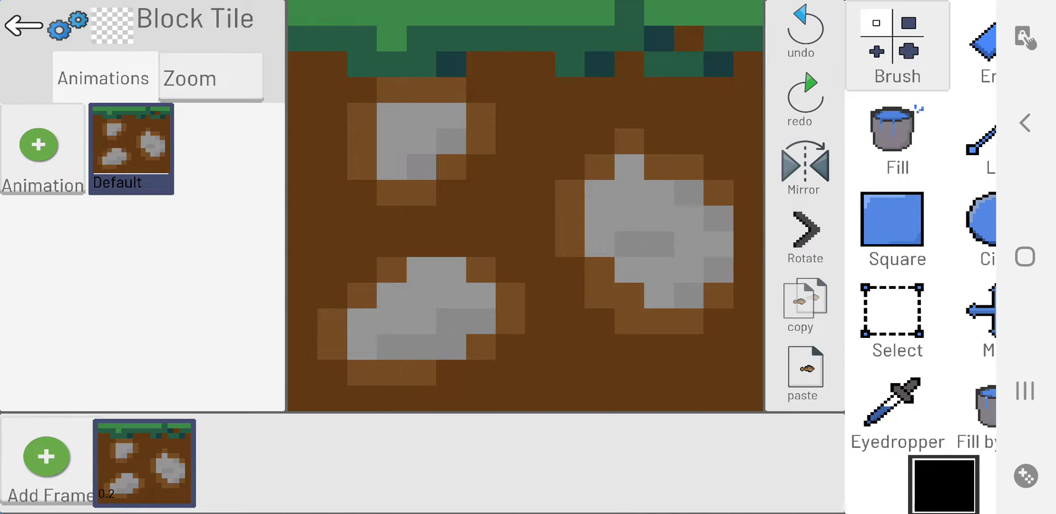
pyautogui.click(896, 406)
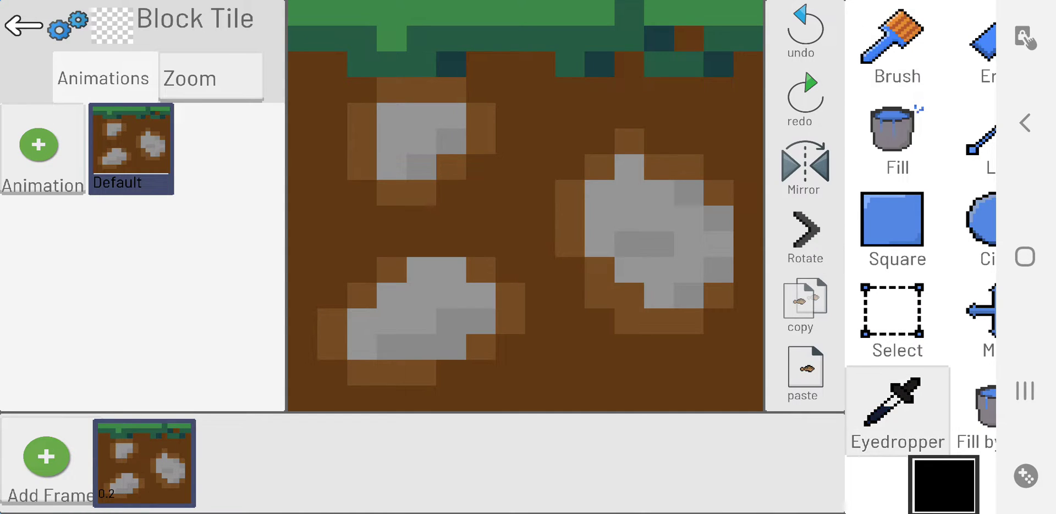
pyautogui.click(896, 40)
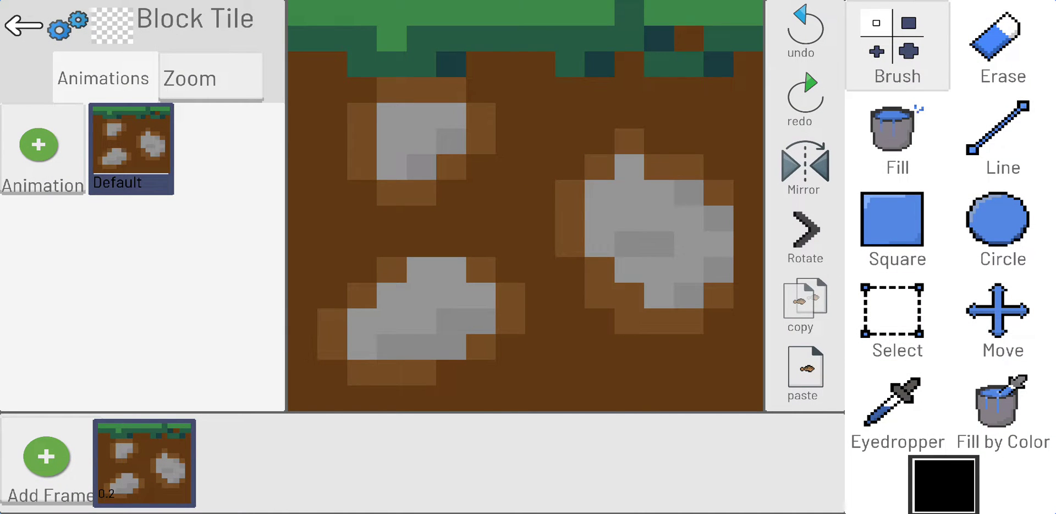
pyautogui.click(1001, 45)
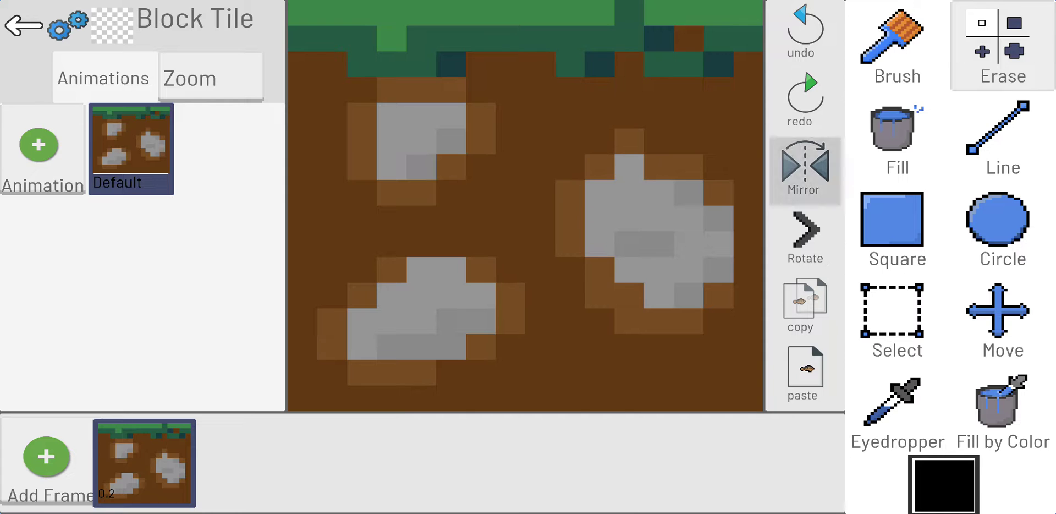
pyautogui.click(804, 238)
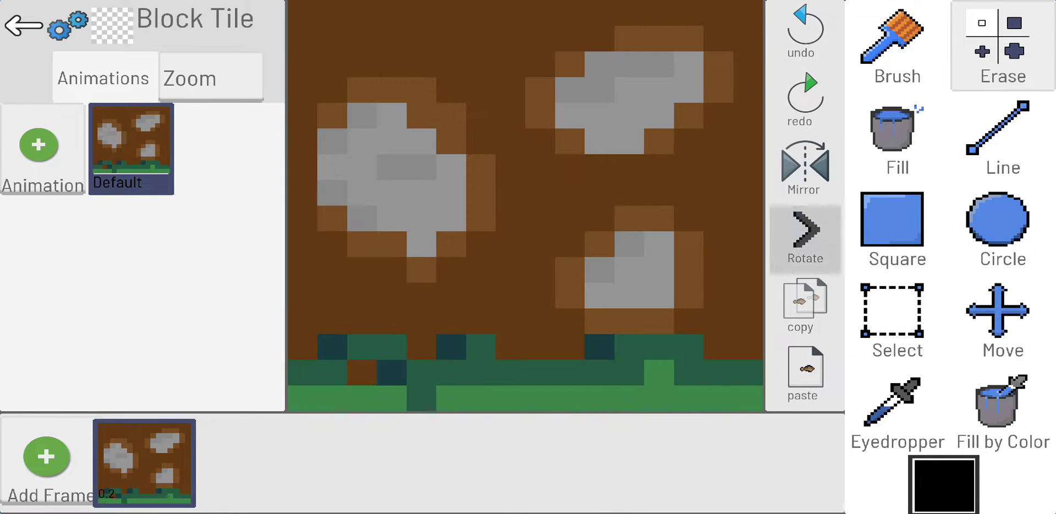
pyautogui.click(804, 237)
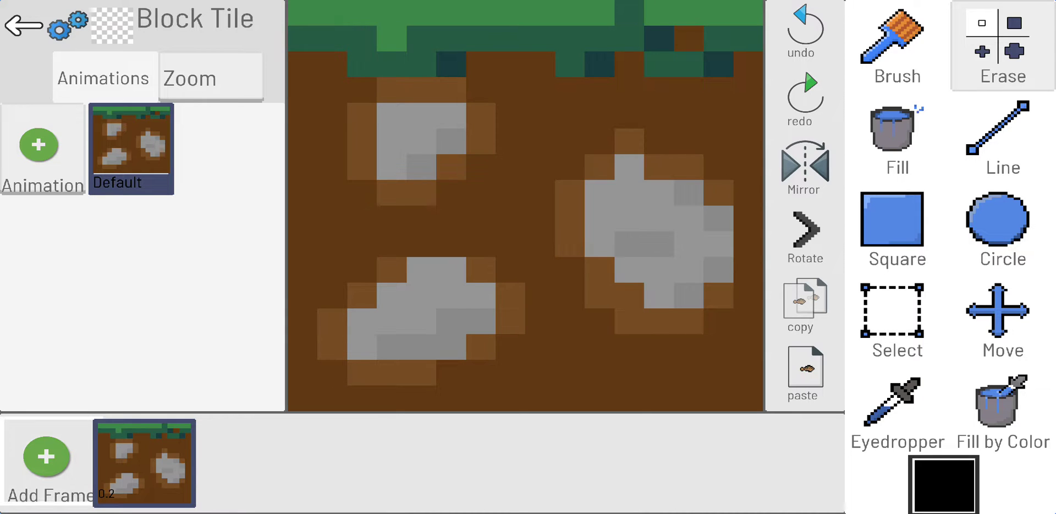
# Add a second animation frame and check both frames
pyautogui.click(46, 457)
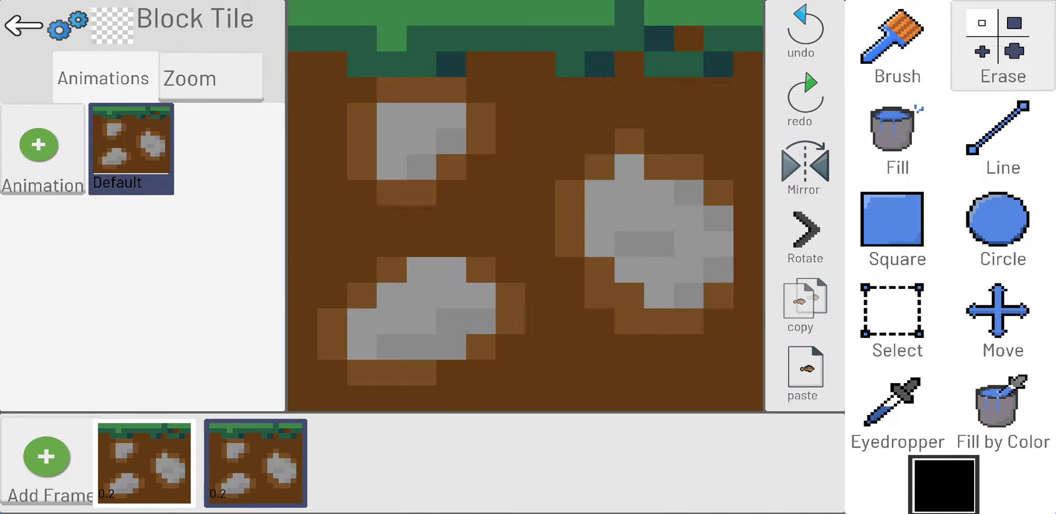
pyautogui.click(144, 463)
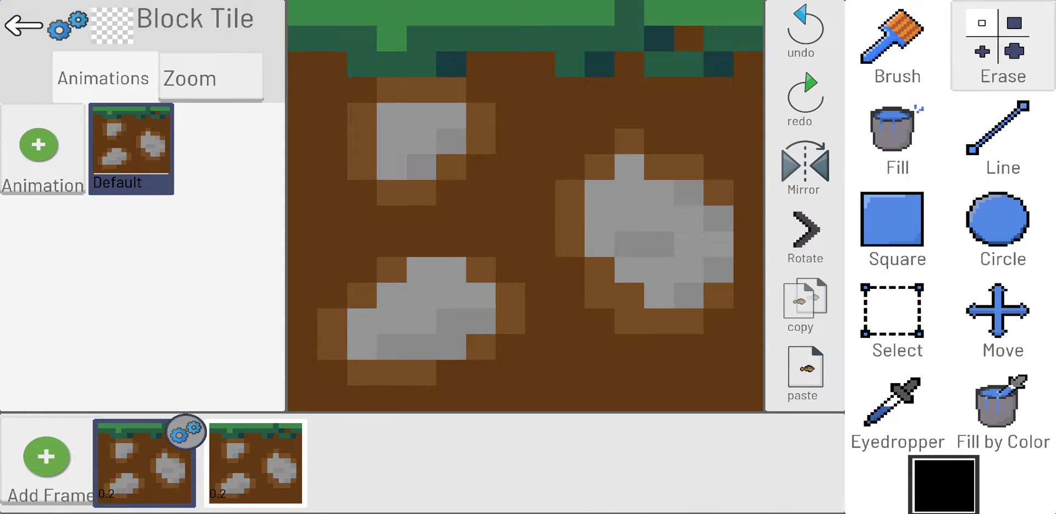
pyautogui.click(255, 462)
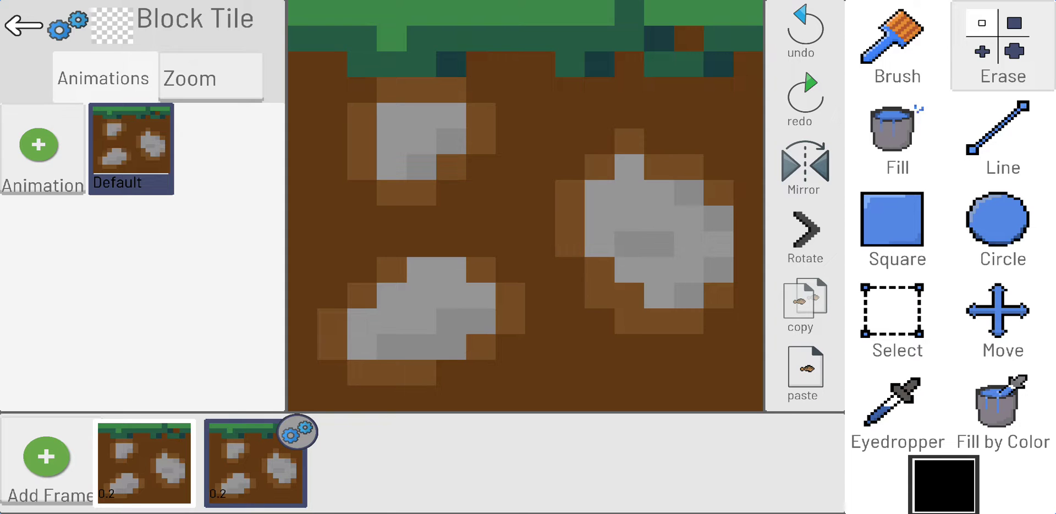
# Fill the second frame's rocks with black, sample grass green, and undo a stray green stroke
pyautogui.click(897, 136)
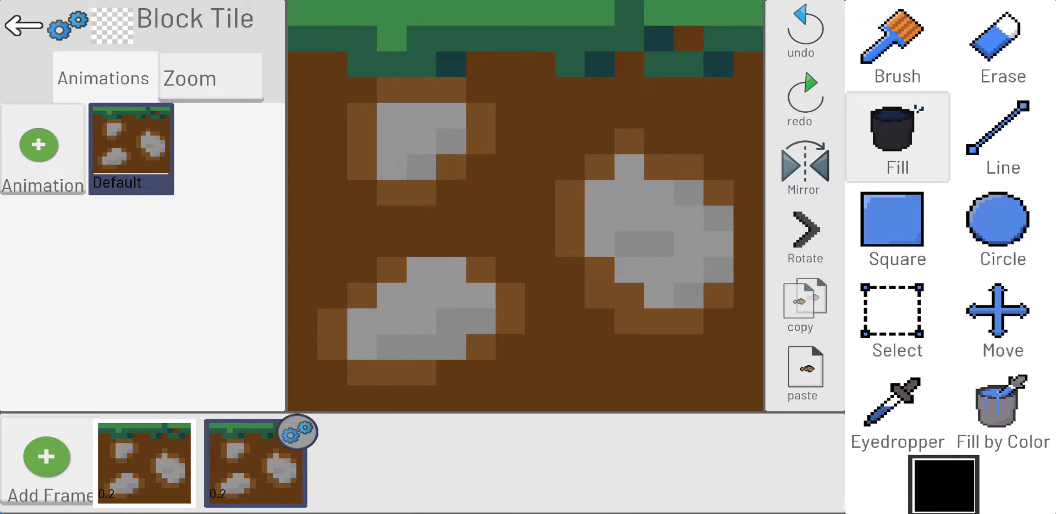
pyautogui.click(647, 222)
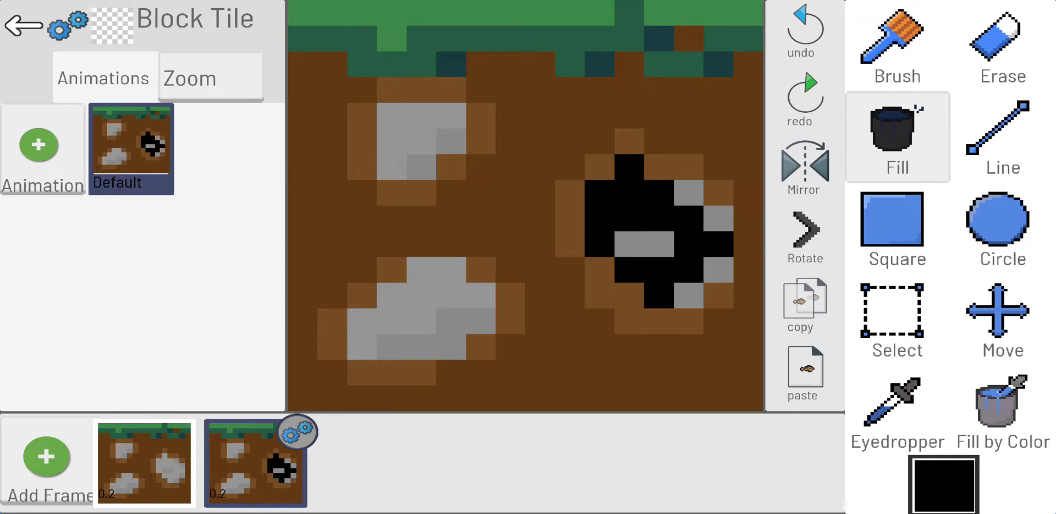
pyautogui.click(639, 228)
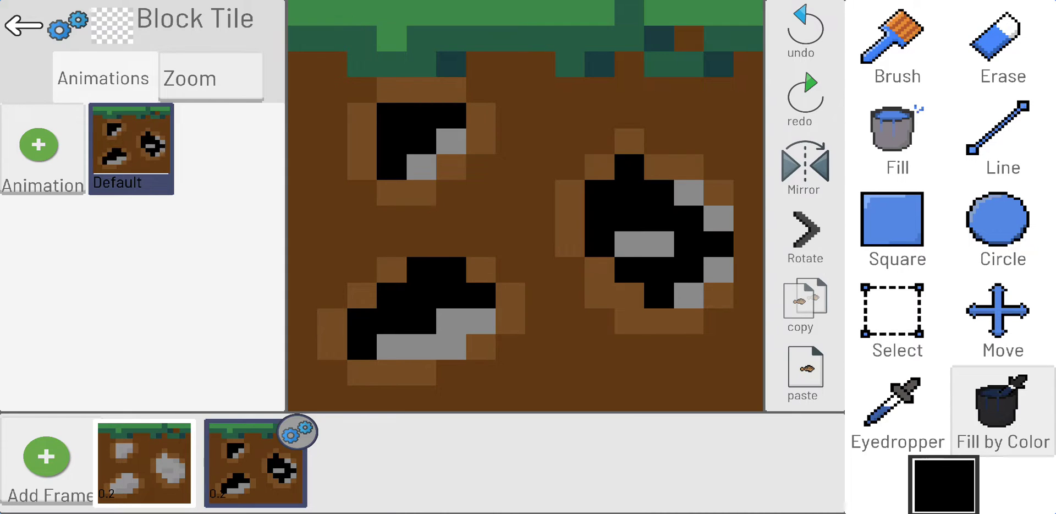
pyautogui.click(896, 411)
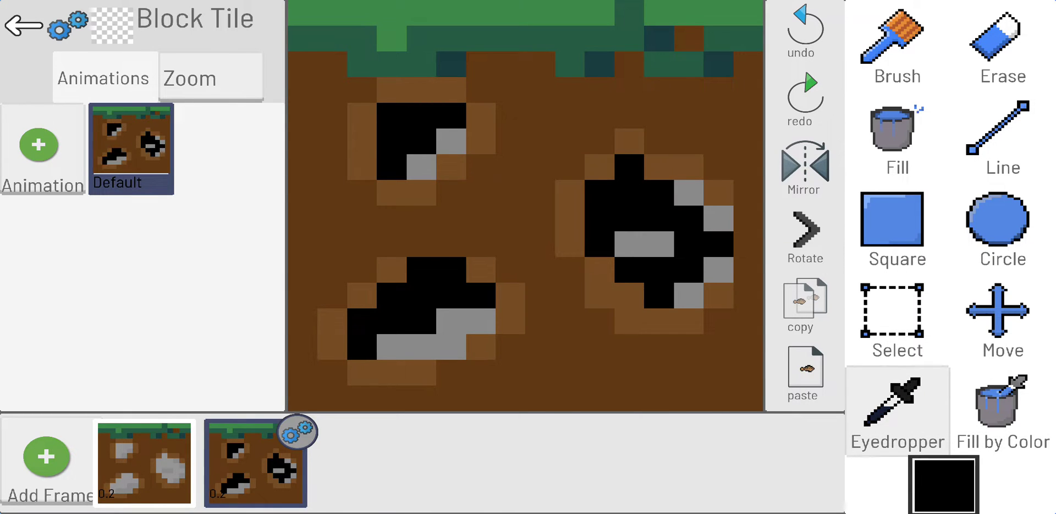
pyautogui.click(1001, 411)
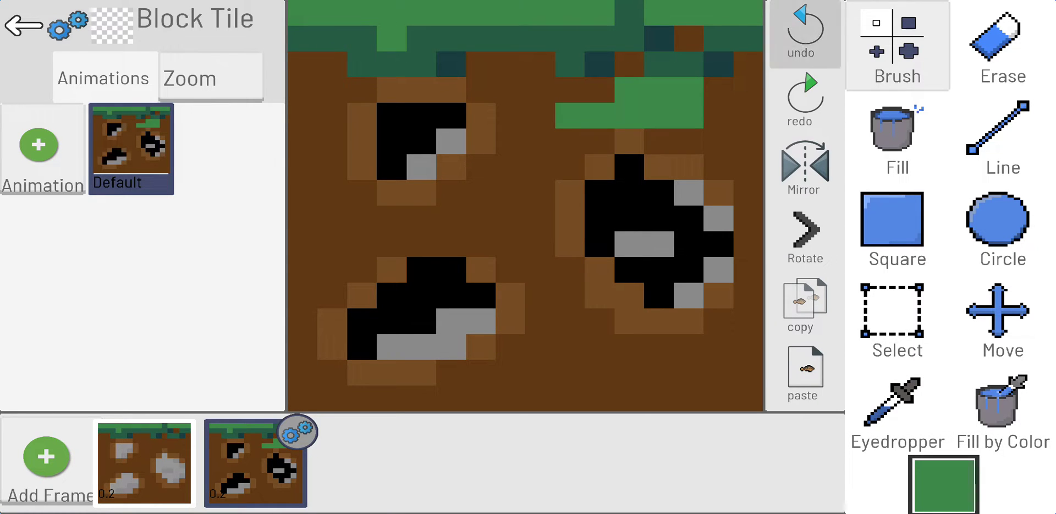
pyautogui.click(803, 34)
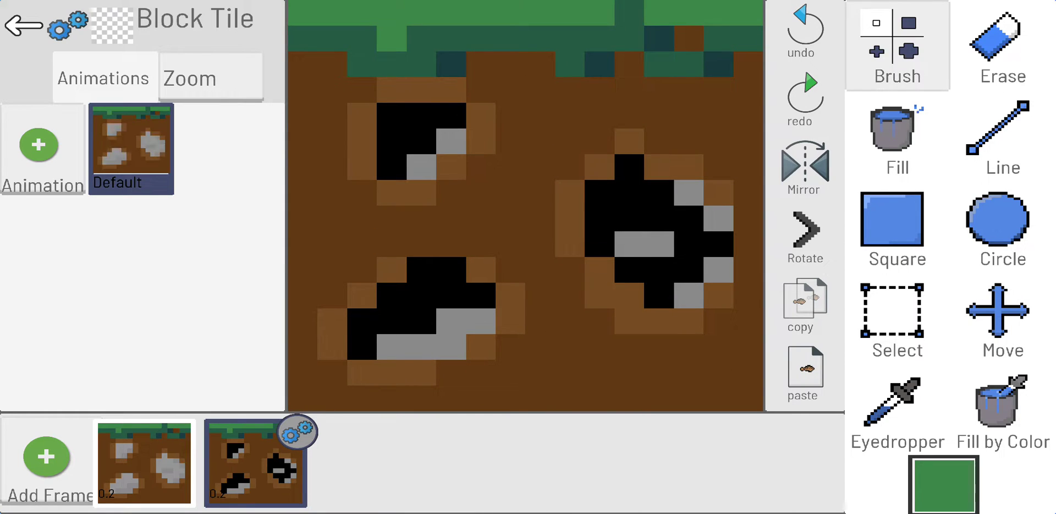
pyautogui.click(1001, 319)
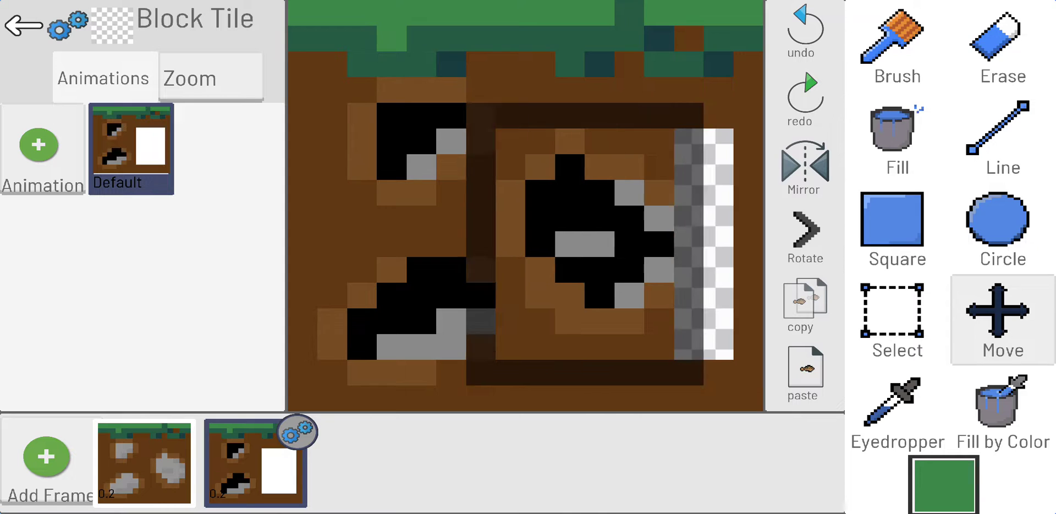
# Open the second frame's duration setting, showing 0.3 seconds
pyautogui.click(896, 40)
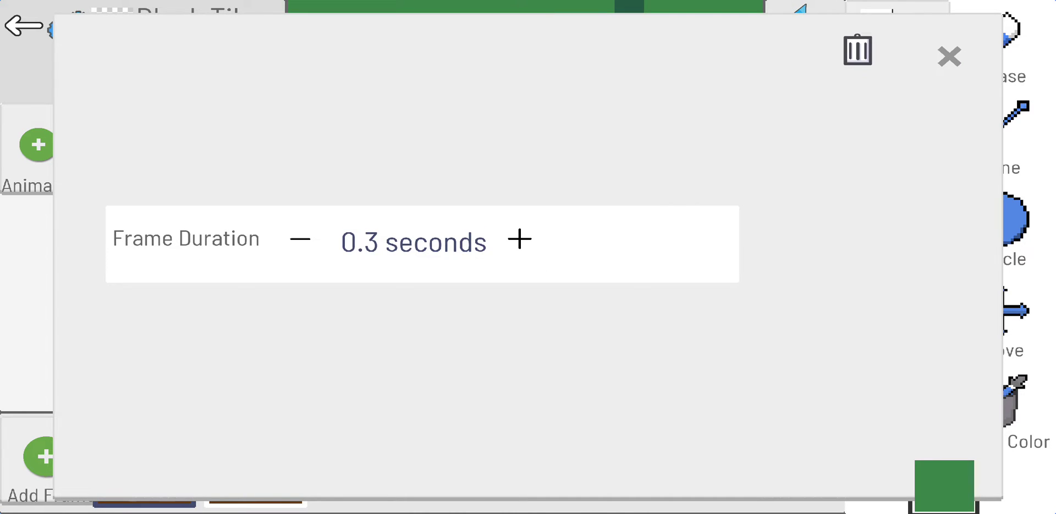
# Shorten the frame duration to 0.1 seconds and review another frame's duration
pyautogui.click(299, 240)
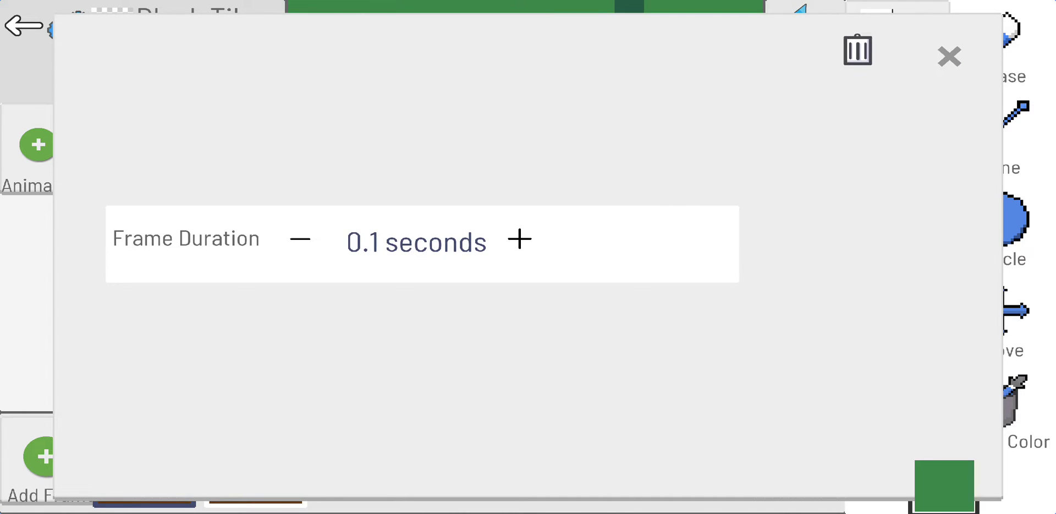
pyautogui.click(949, 56)
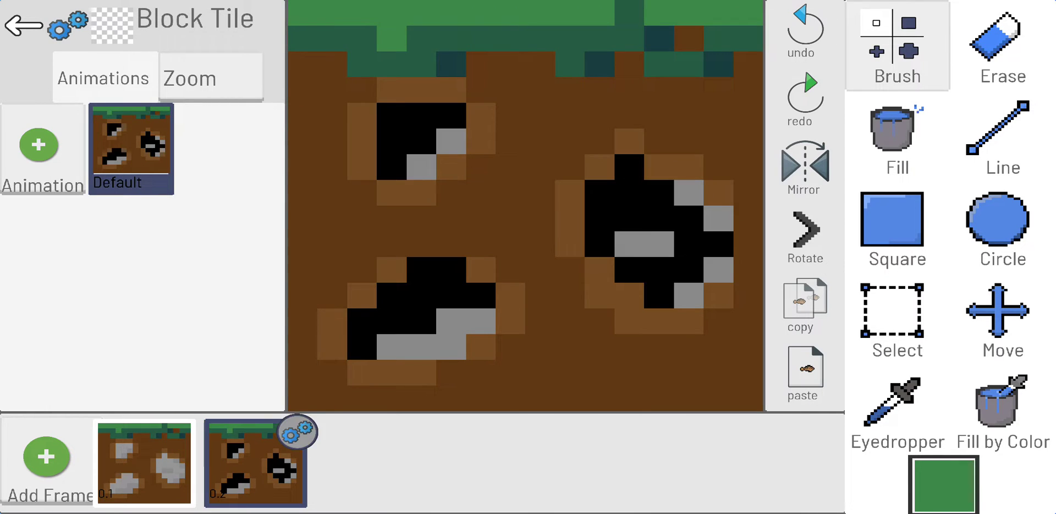
pyautogui.click(301, 427)
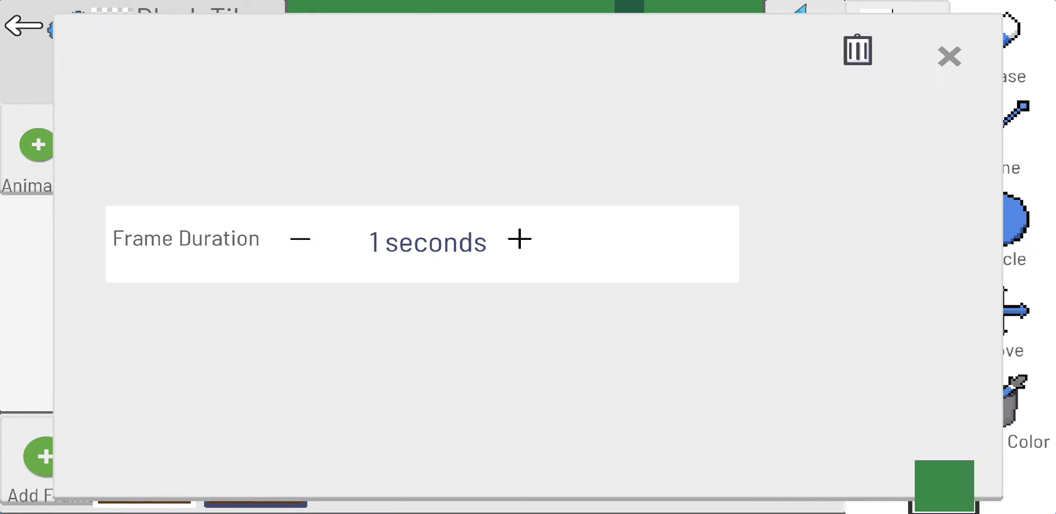
pyautogui.click(949, 56)
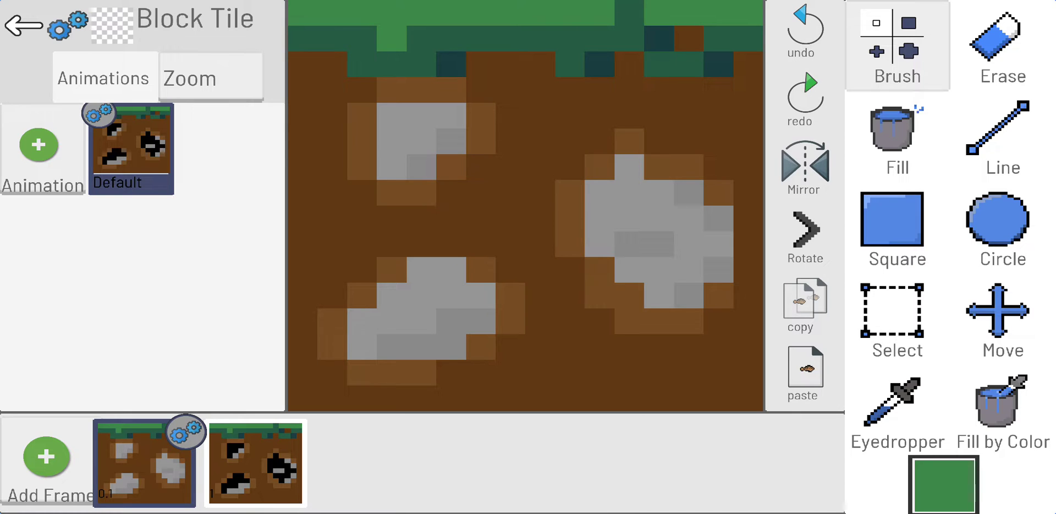
# Set the Default animation speed to 5 fps and close its settings
pyautogui.click(99, 112)
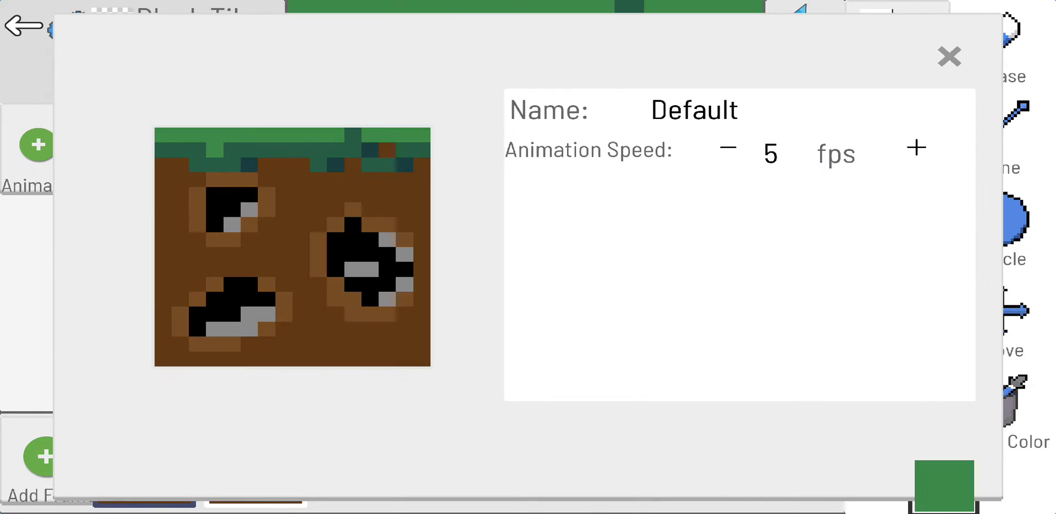
pyautogui.click(915, 148)
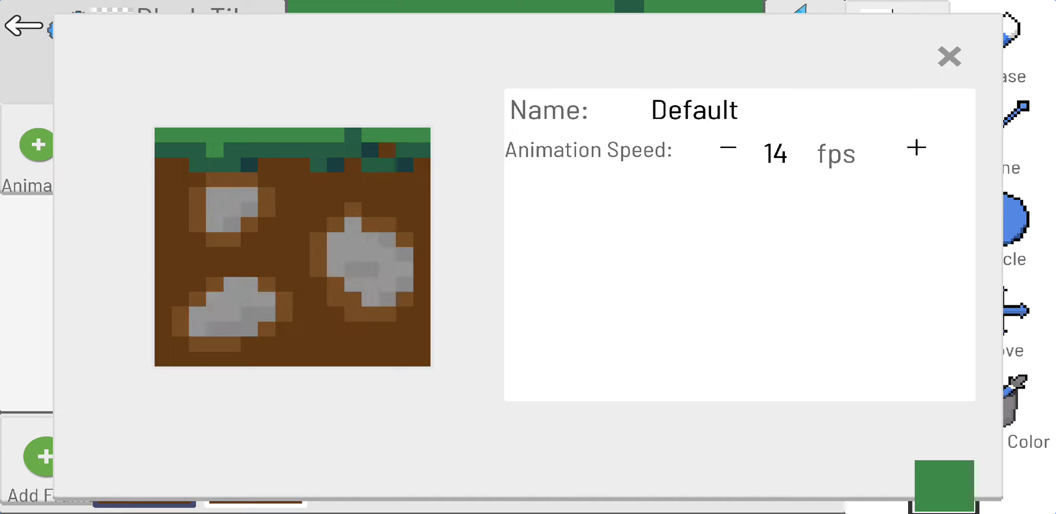
pyautogui.click(916, 148)
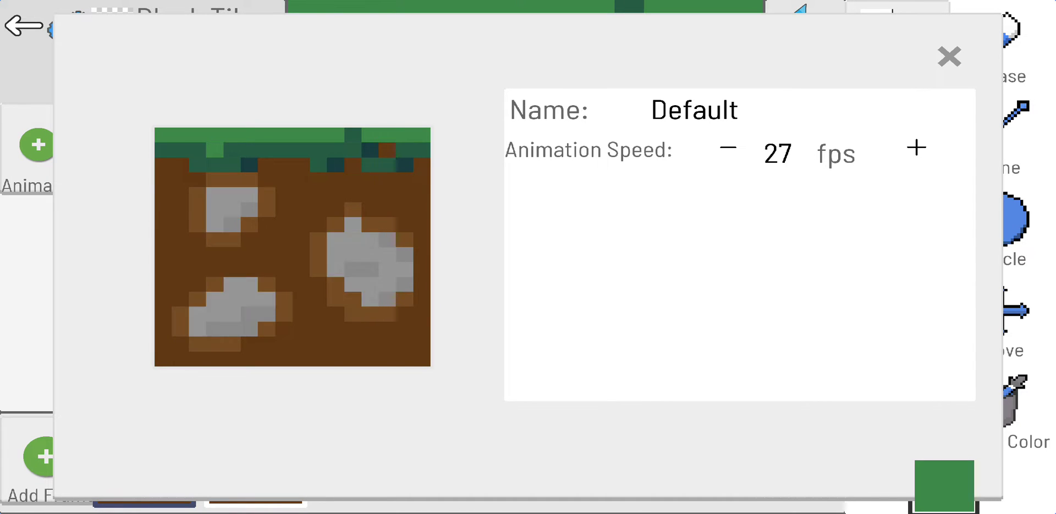
pyautogui.click(915, 148)
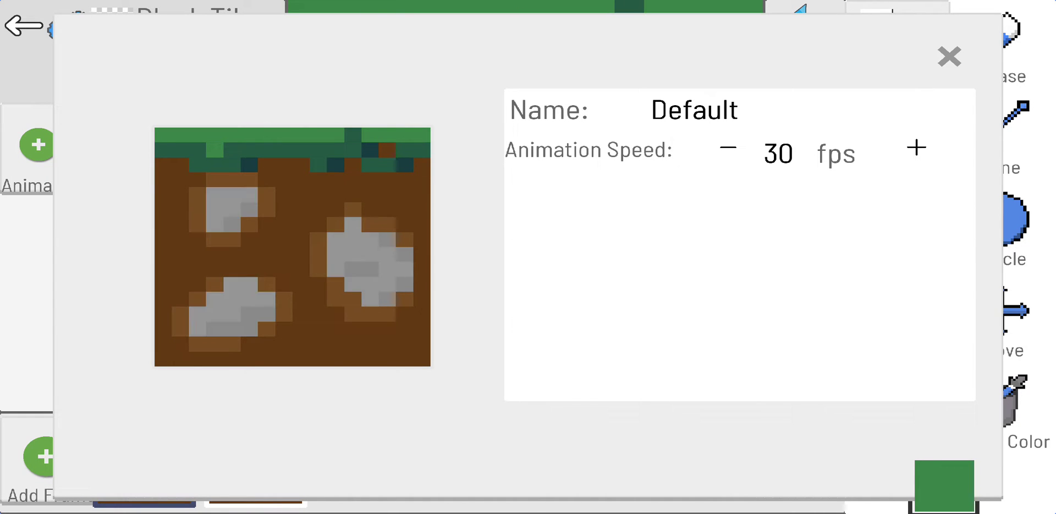
pyautogui.click(726, 148)
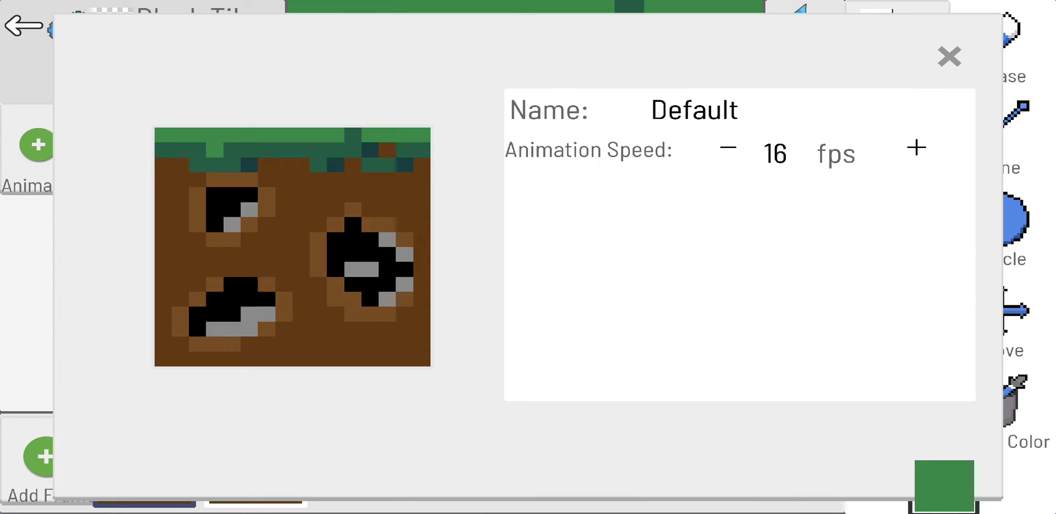
pyautogui.click(726, 147)
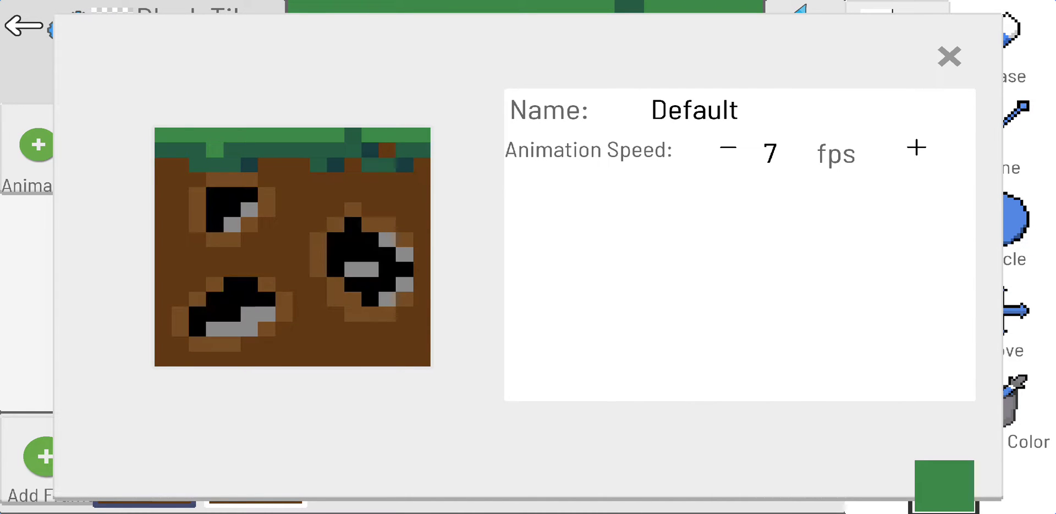
pyautogui.click(727, 147)
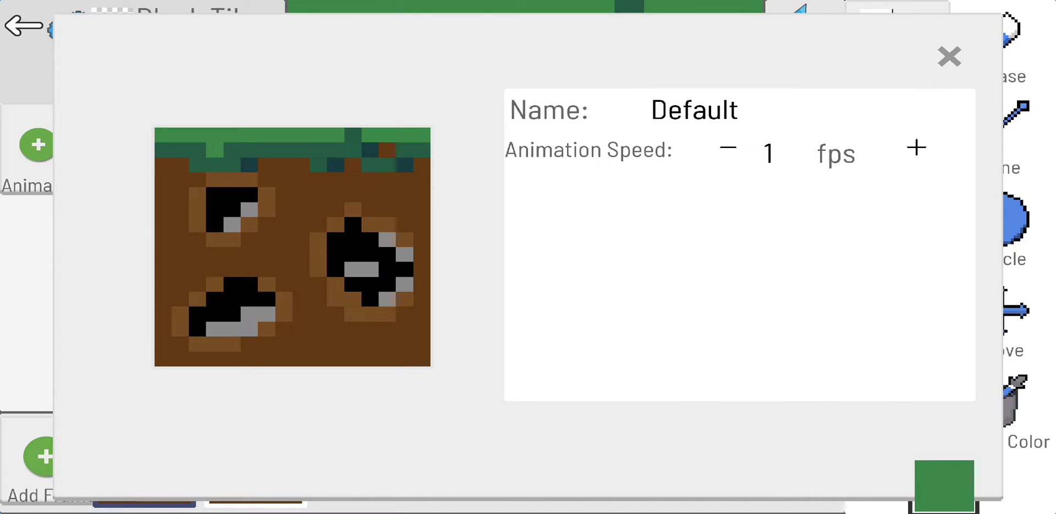
pyautogui.click(916, 147)
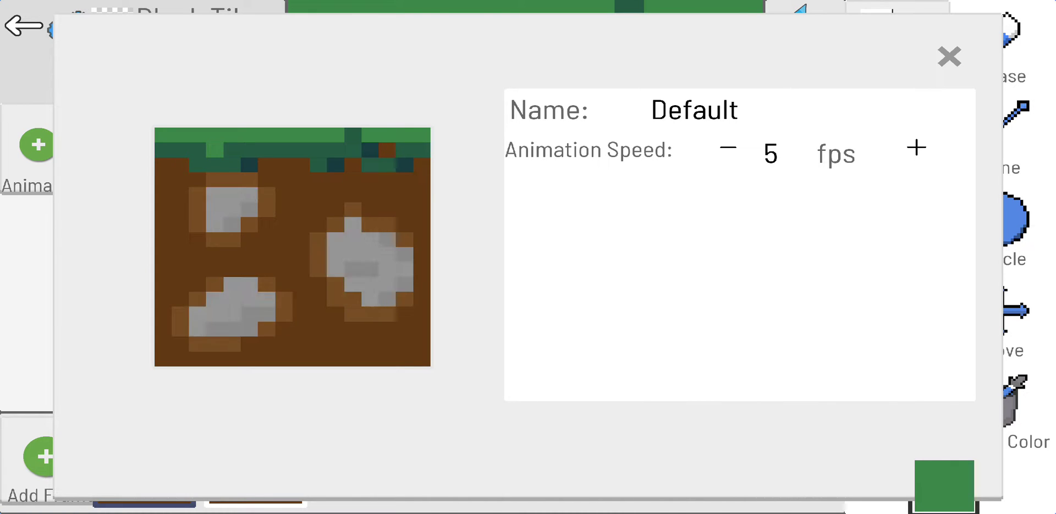
pyautogui.click(949, 56)
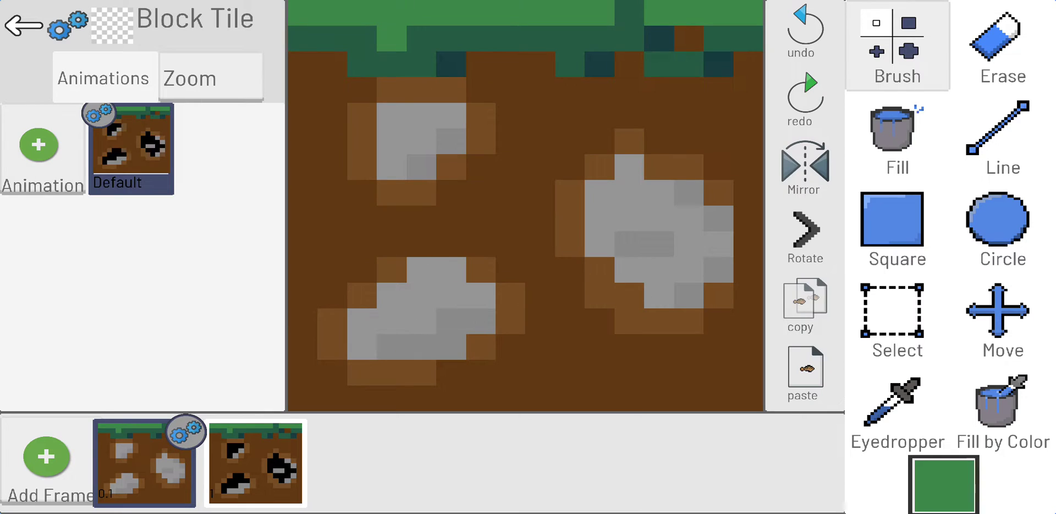
pyautogui.click(189, 78)
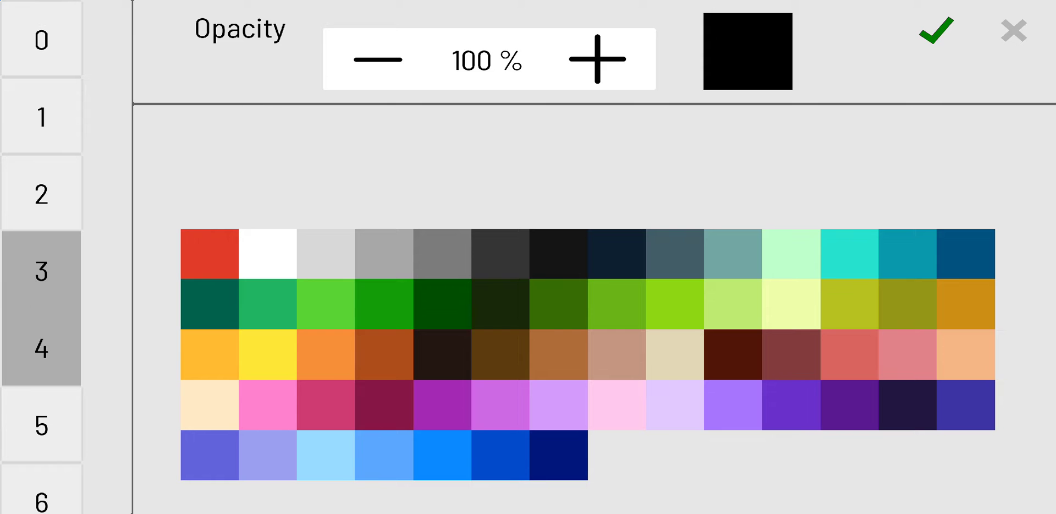
# Browse the colour palettes and choose bright red as the paint colour
pyautogui.click(42, 116)
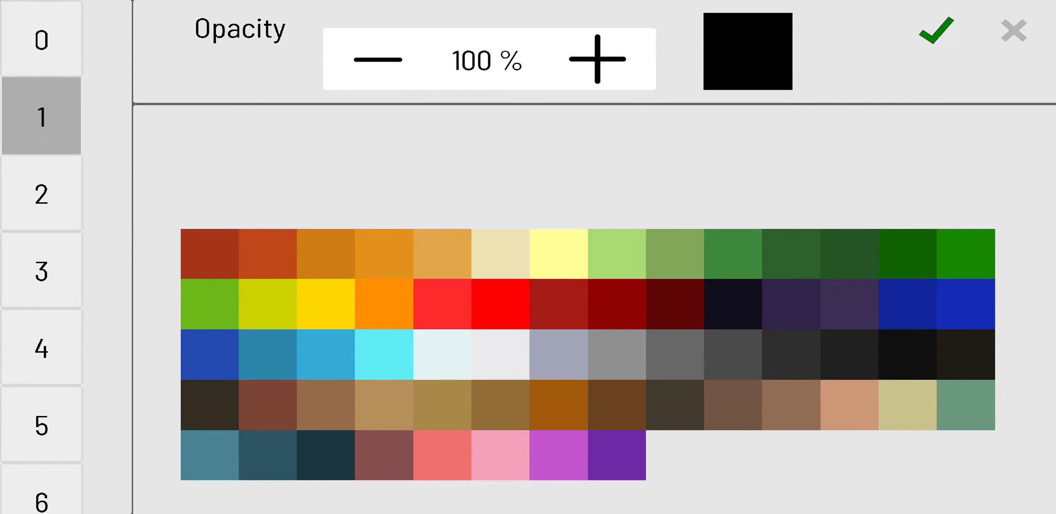
pyautogui.click(791, 303)
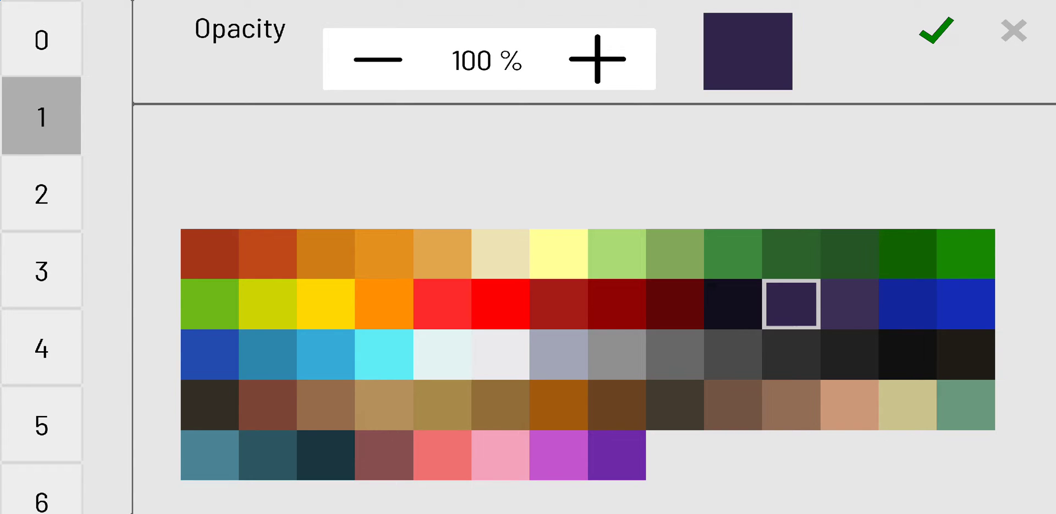
pyautogui.click(557, 254)
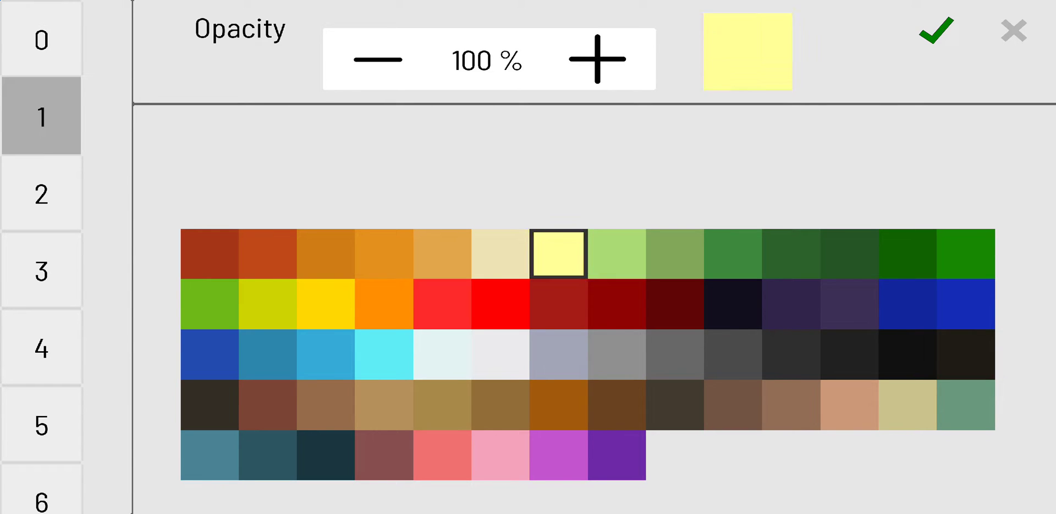
pyautogui.click(441, 303)
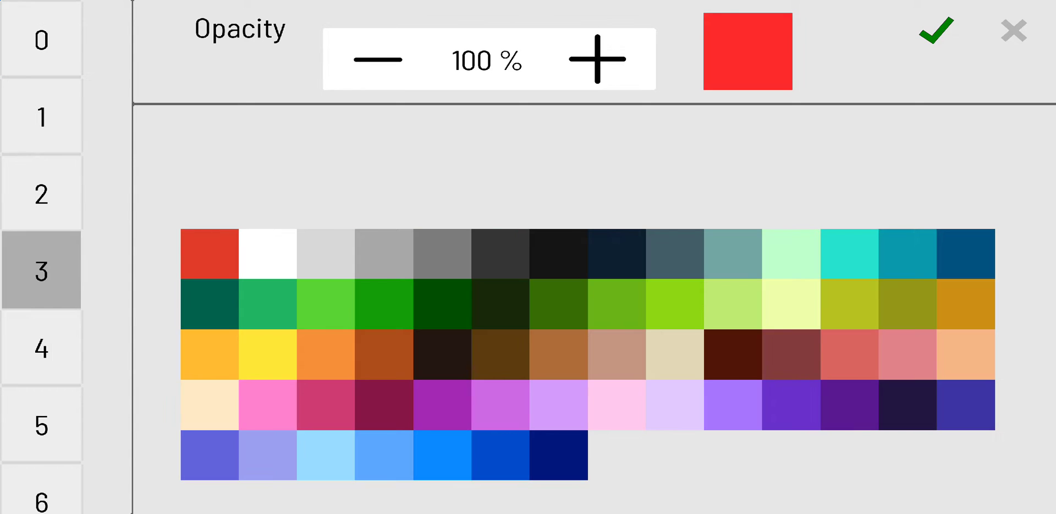
pyautogui.click(41, 348)
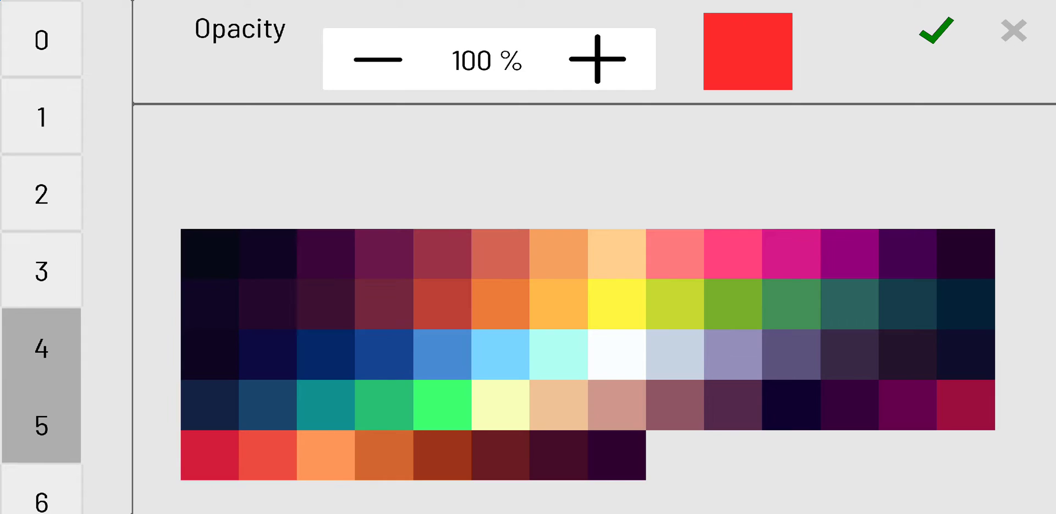
pyautogui.click(42, 39)
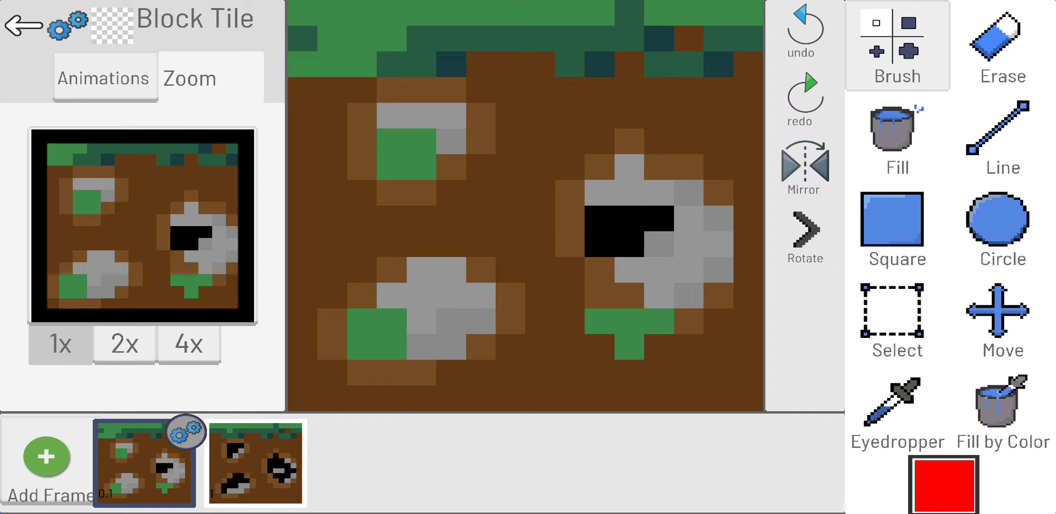
# Paint a red block over the tile's right-hand rock
pyautogui.click(620, 229)
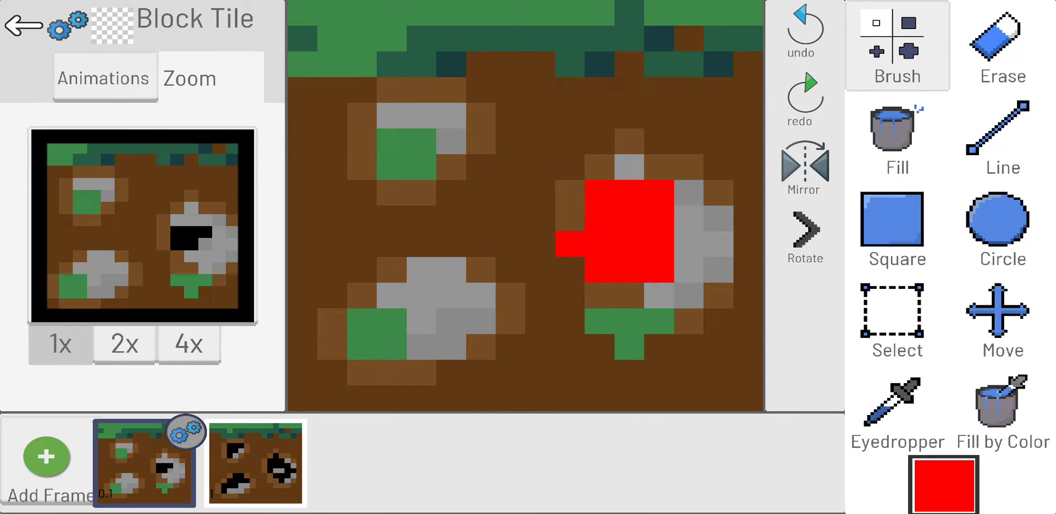
pyautogui.click(569, 232)
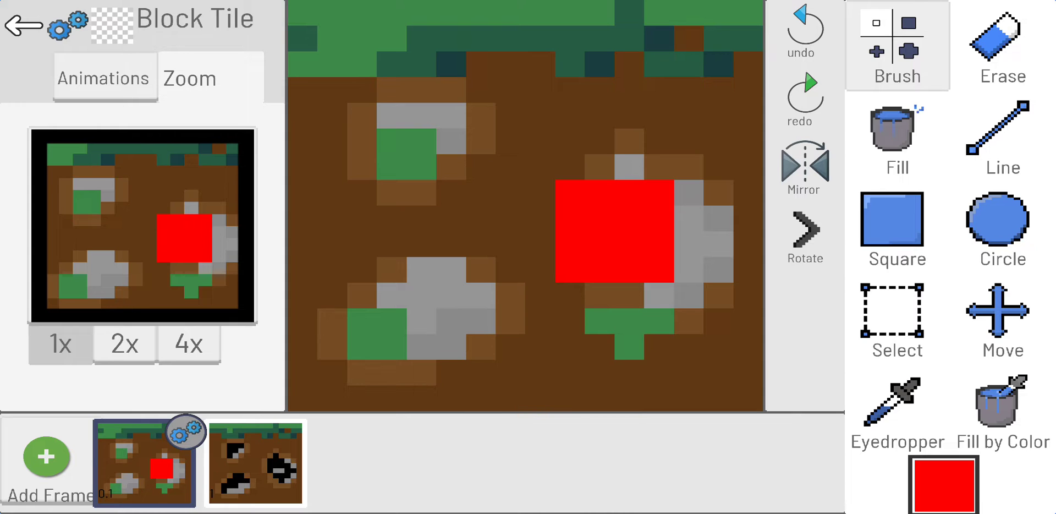
pyautogui.click(944, 484)
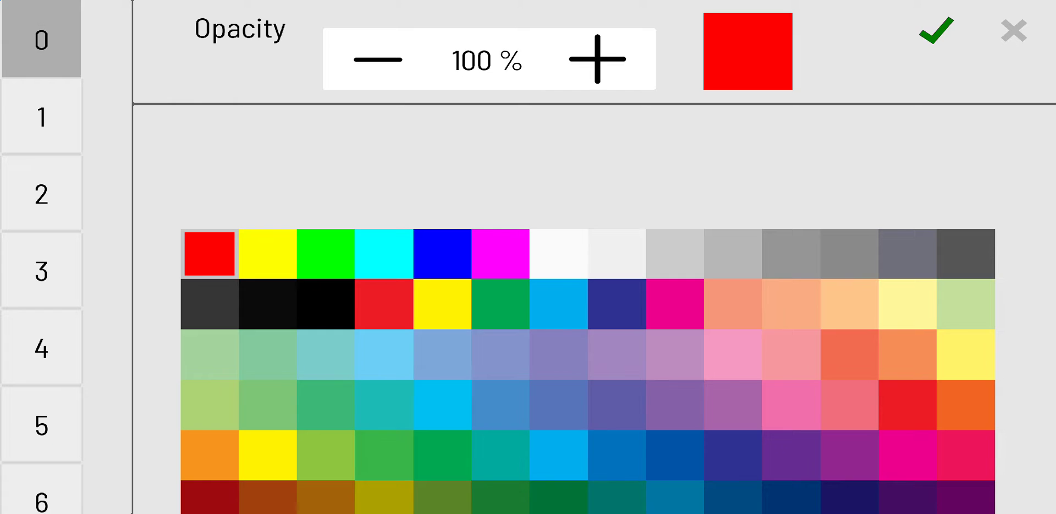
# Paint translucent orange over the tile's lower right, then dull it with 40% grey
pyautogui.click(557, 253)
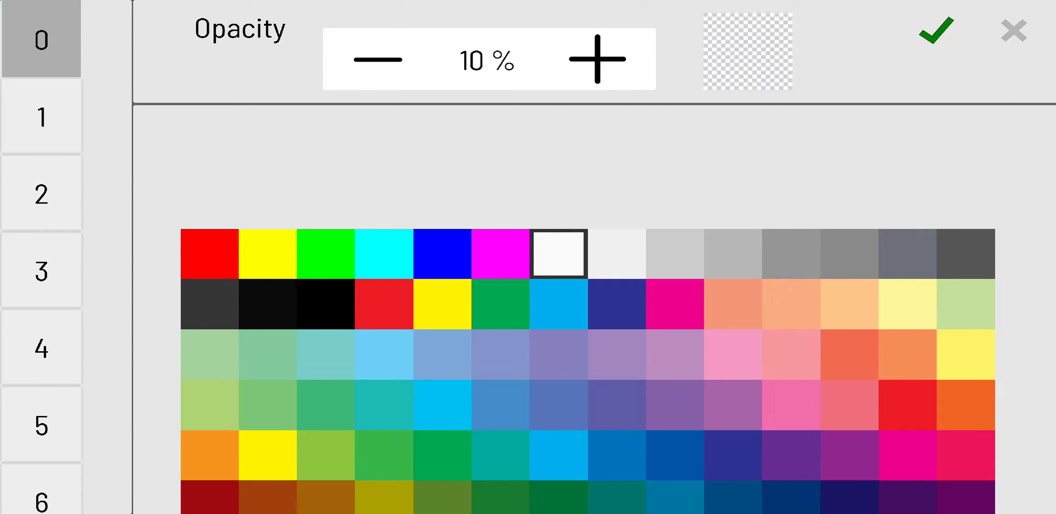
pyautogui.click(442, 303)
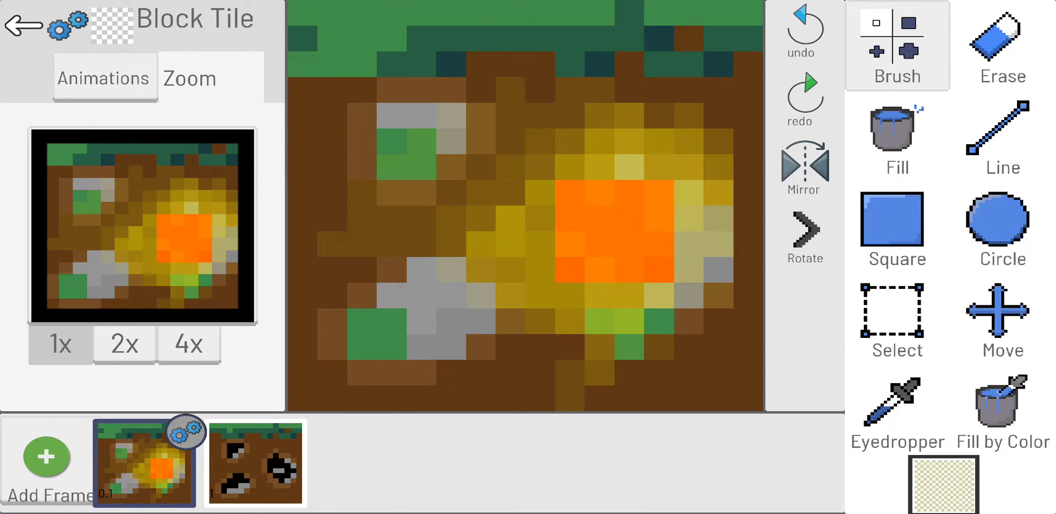
pyautogui.click(896, 409)
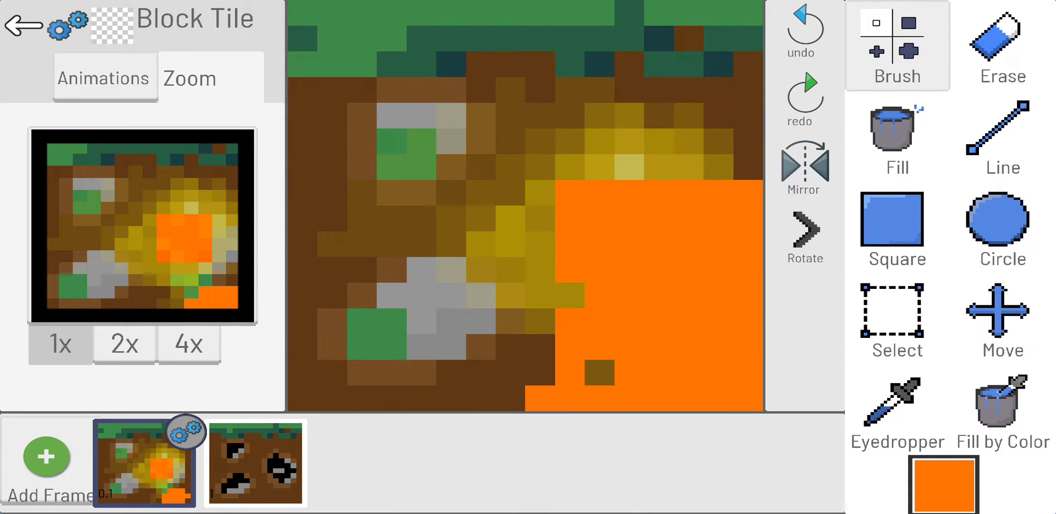
pyautogui.click(943, 484)
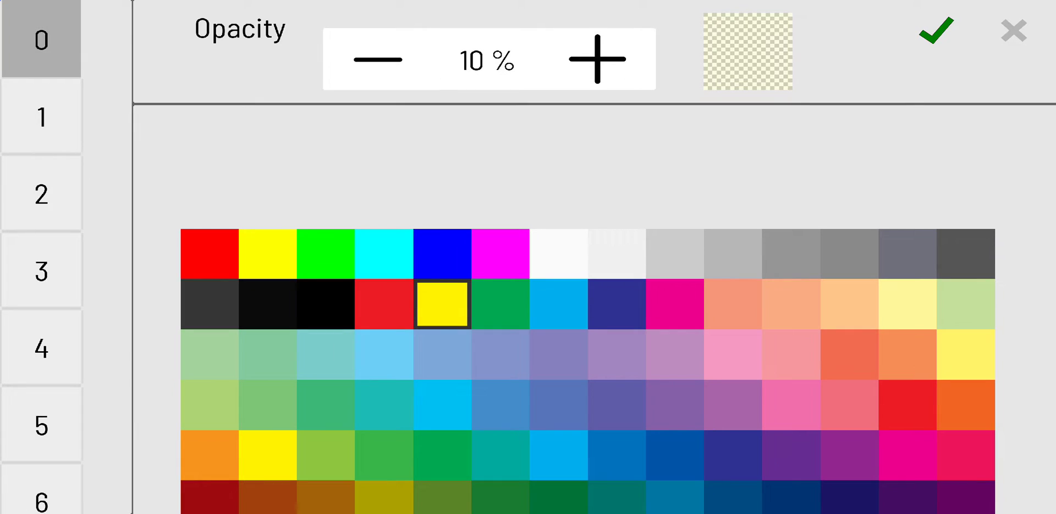
pyautogui.click(615, 253)
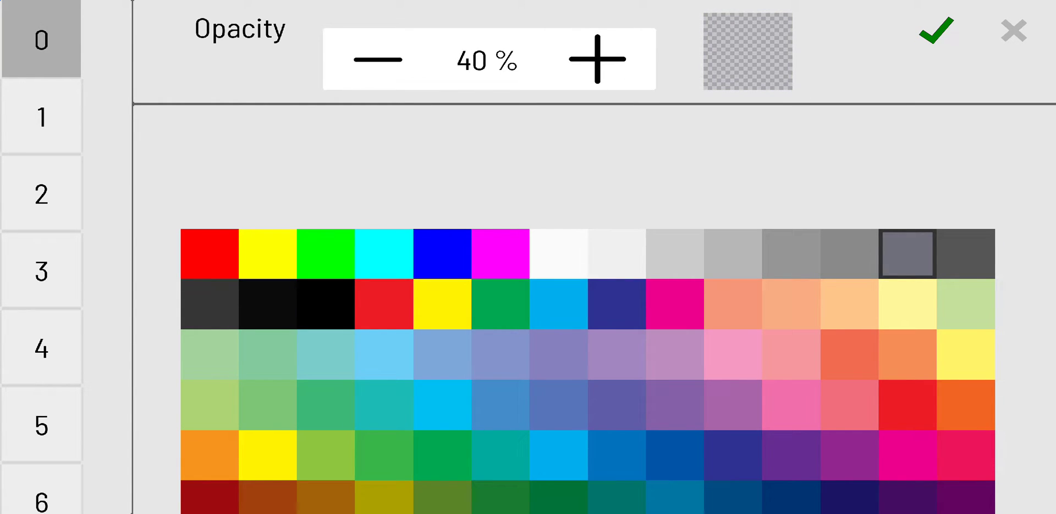
pyautogui.click(933, 29)
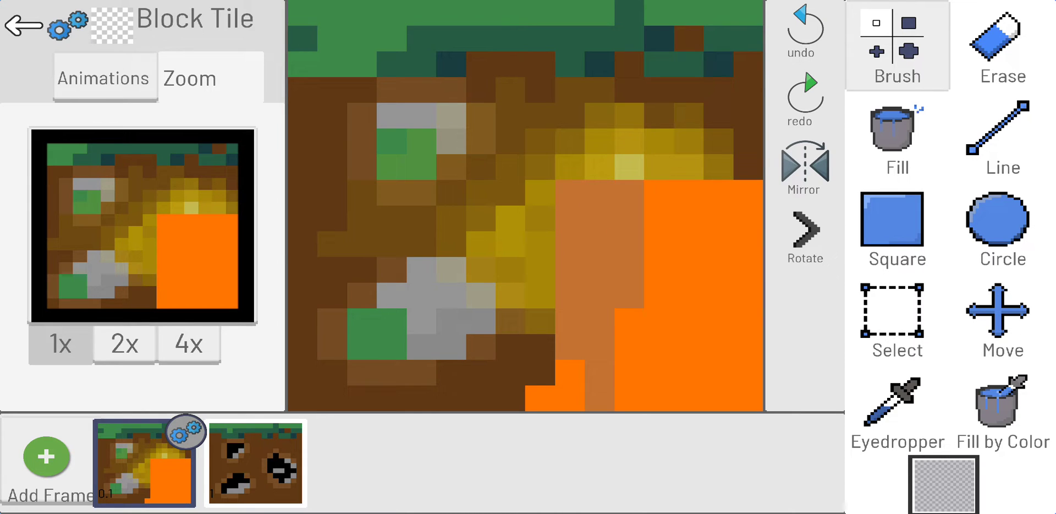
pyautogui.click(680, 283)
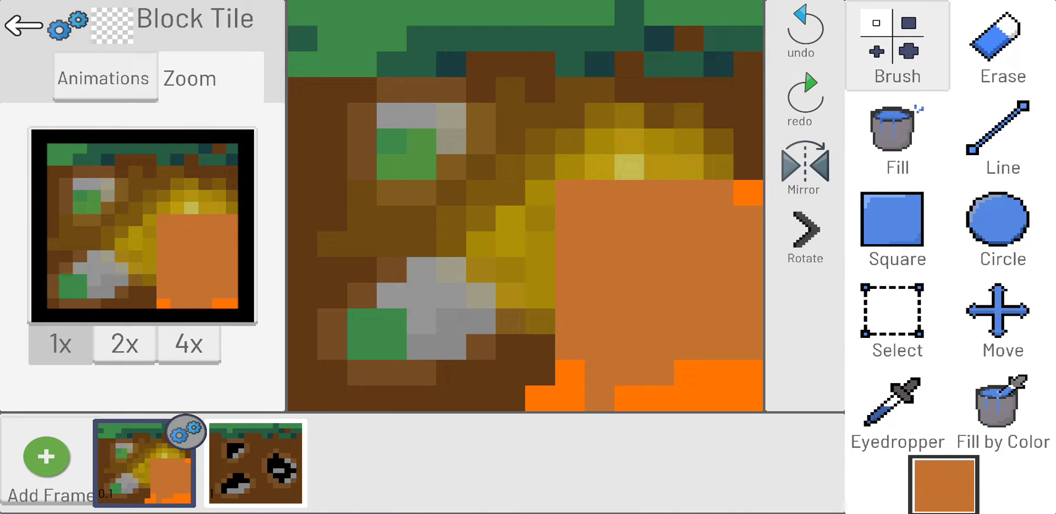
# Choose light pink, then a stronger 60% pink, for the central blob
pyautogui.click(942, 481)
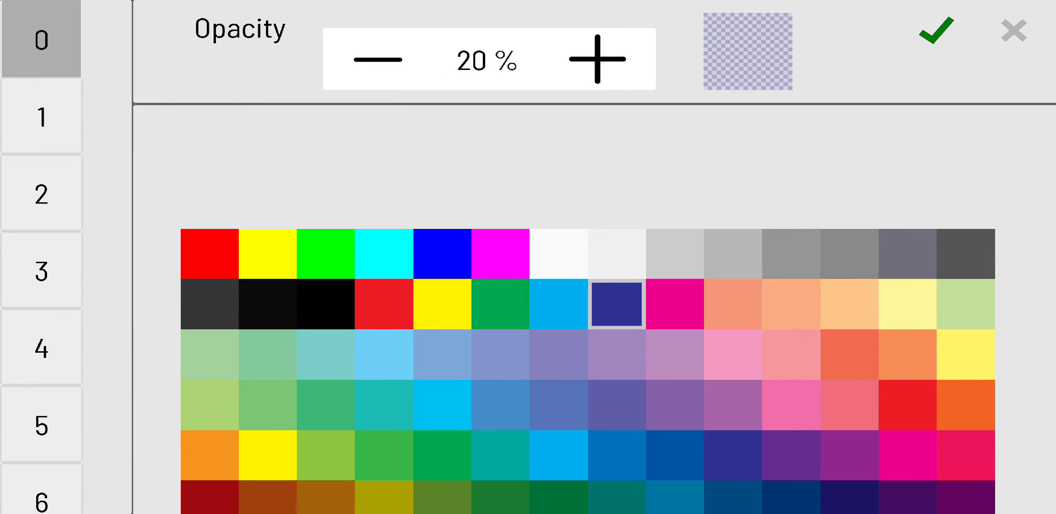
pyautogui.click(732, 355)
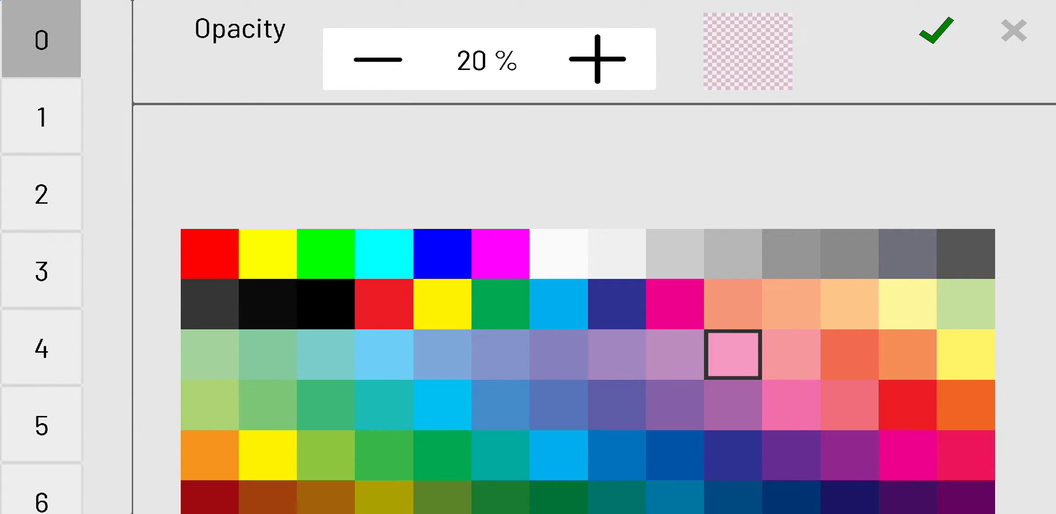
pyautogui.click(933, 29)
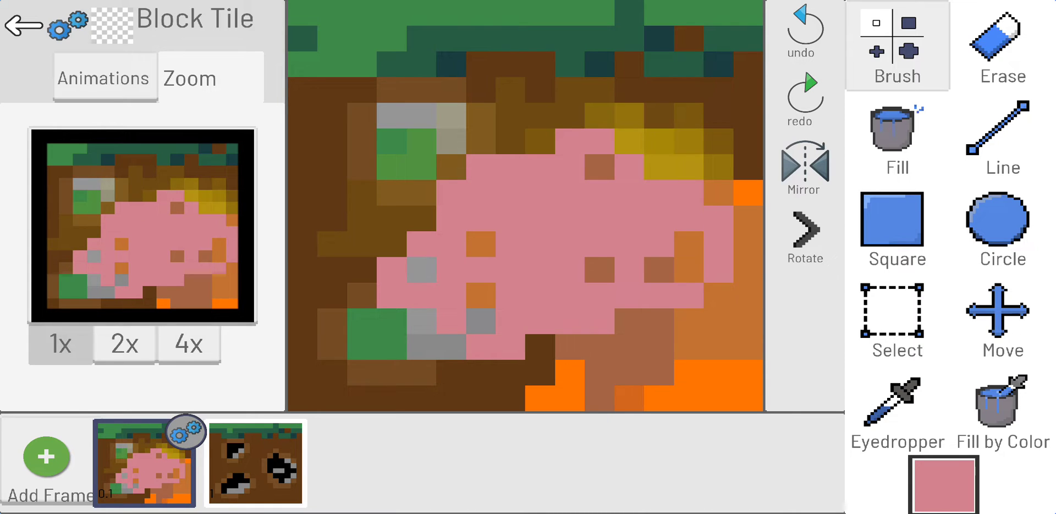
pyautogui.click(942, 485)
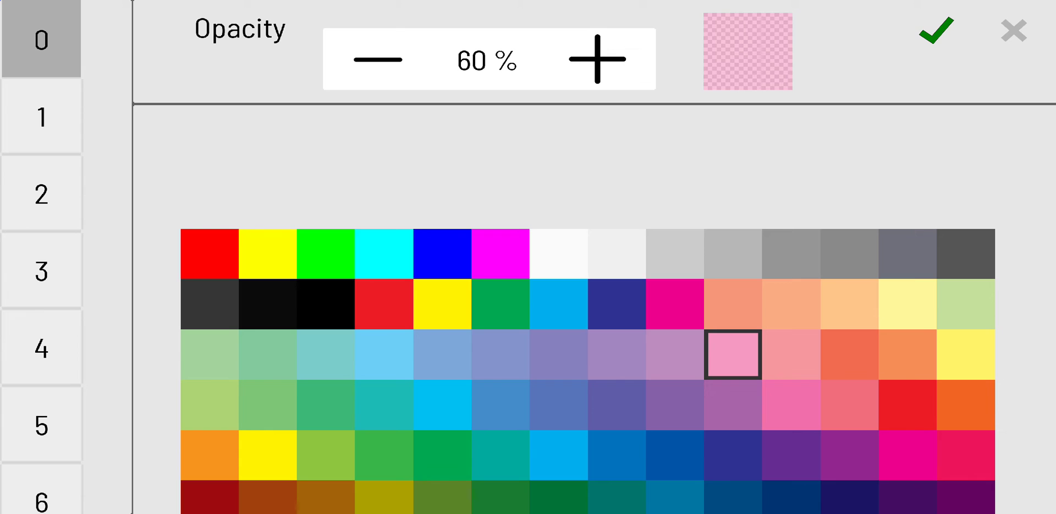
pyautogui.click(933, 30)
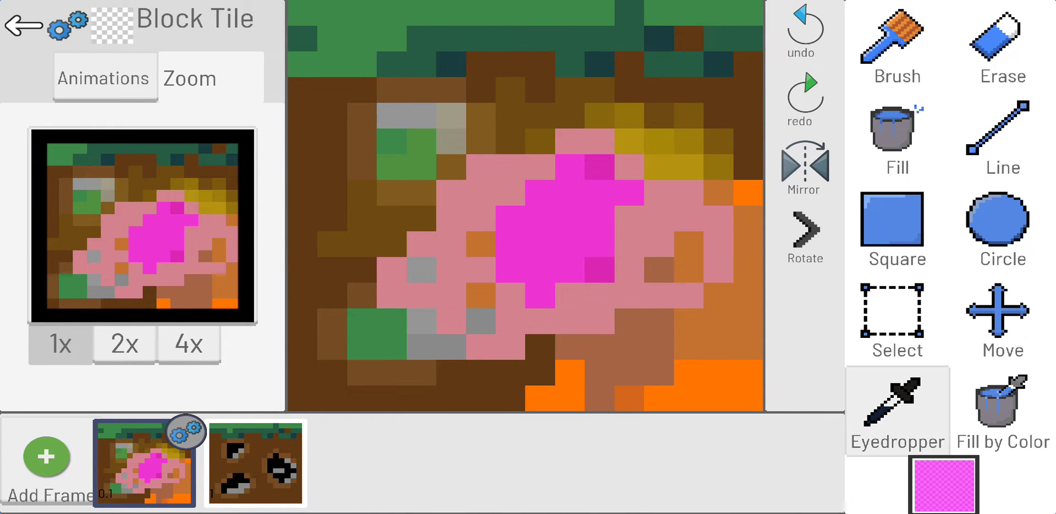
# Spread magenta across the tile's right side and shade the centre with darker red-brown tones
pyautogui.click(896, 33)
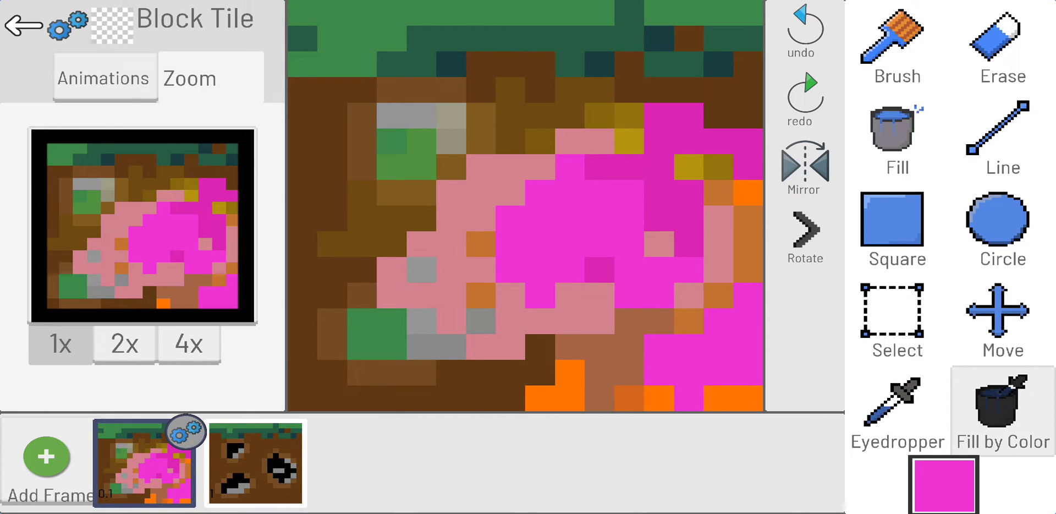
pyautogui.click(897, 409)
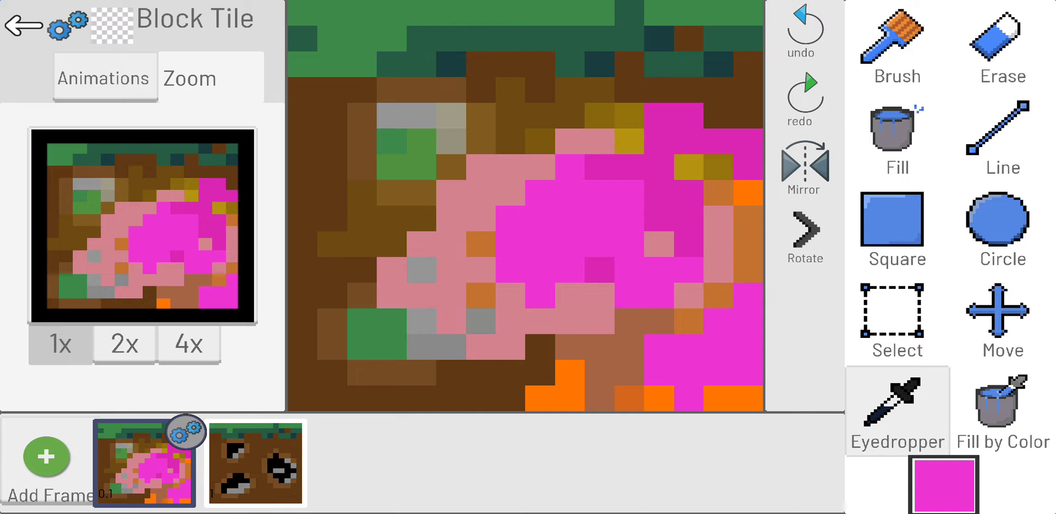
pyautogui.click(944, 485)
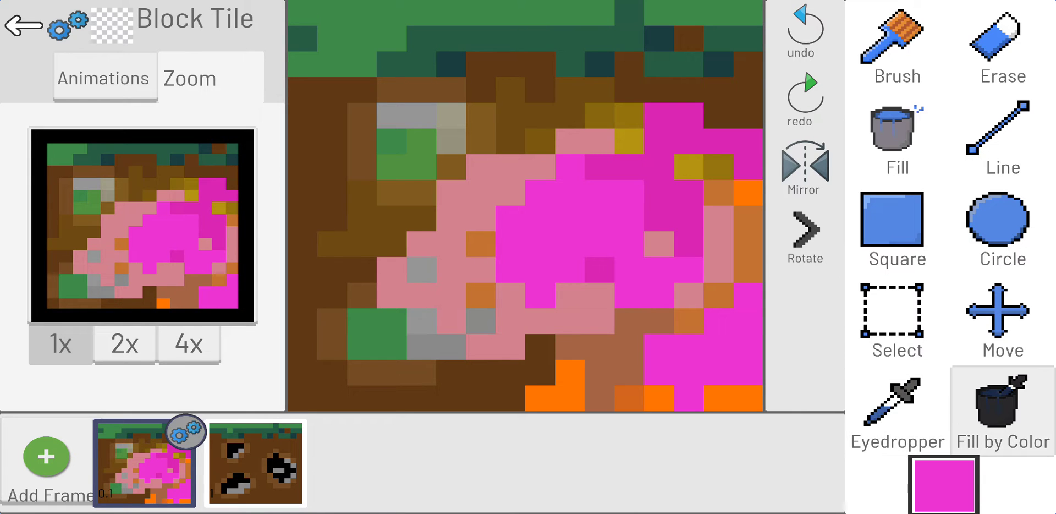
pyautogui.click(896, 47)
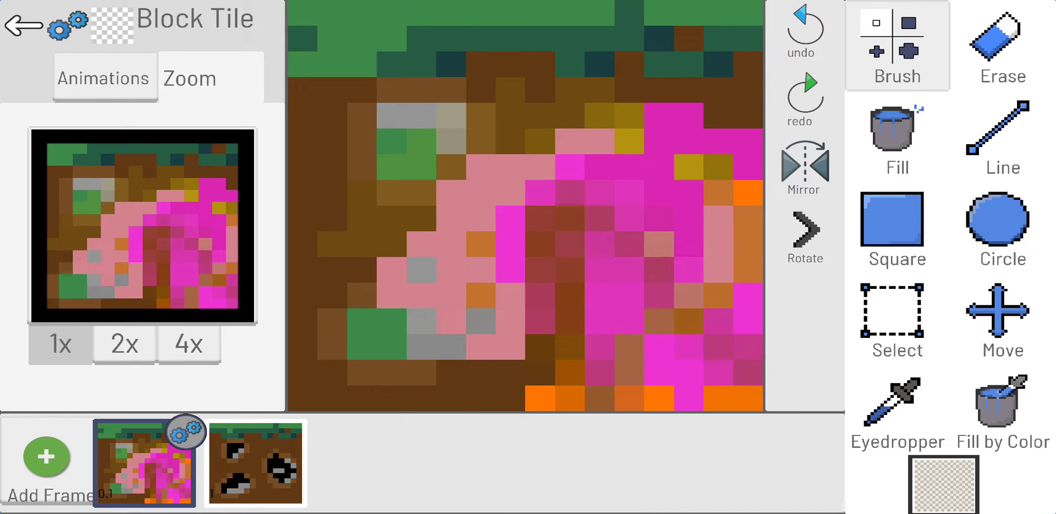
pyautogui.click(897, 411)
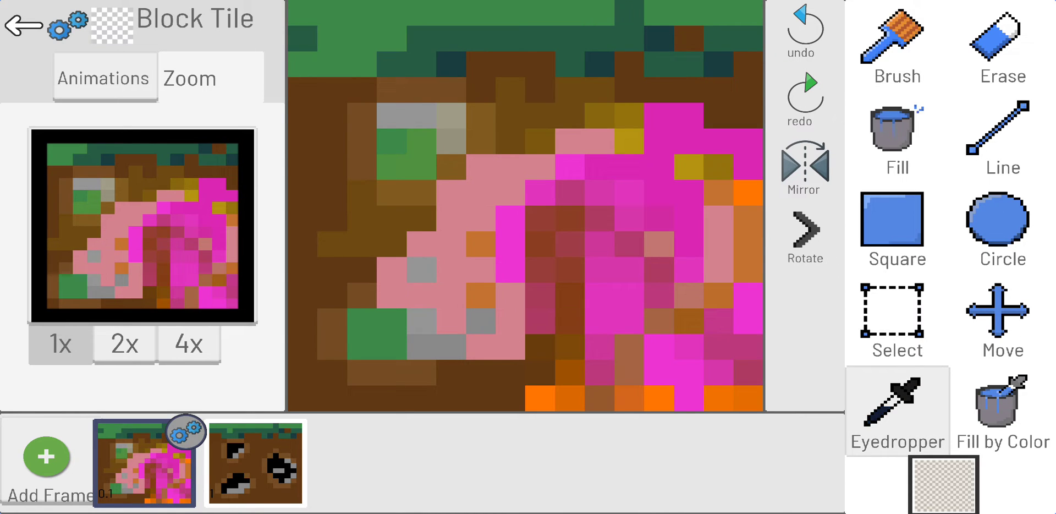
pyautogui.click(896, 40)
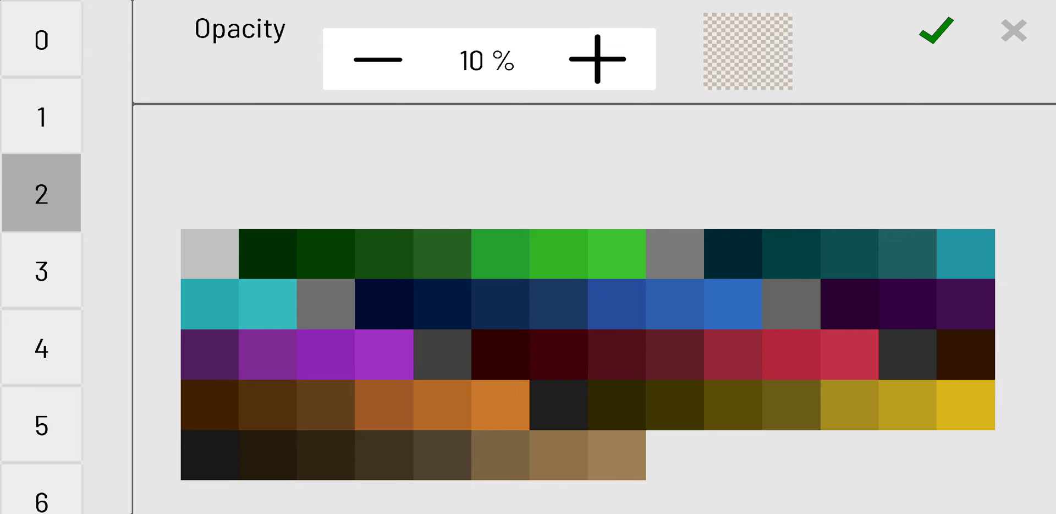
# Pick a low-opacity palette colour and confirm it for grey and see-through patches
pyautogui.click(557, 254)
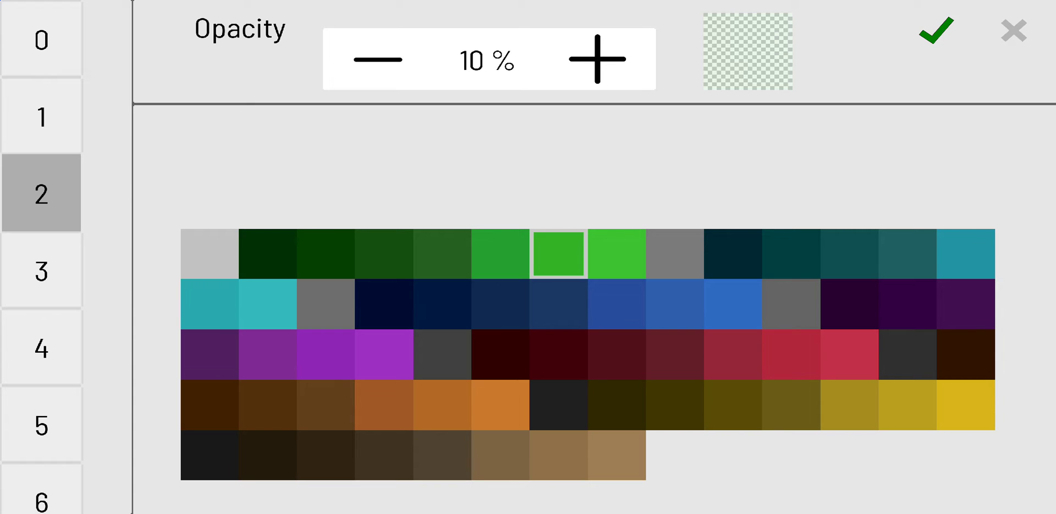
pyautogui.click(595, 59)
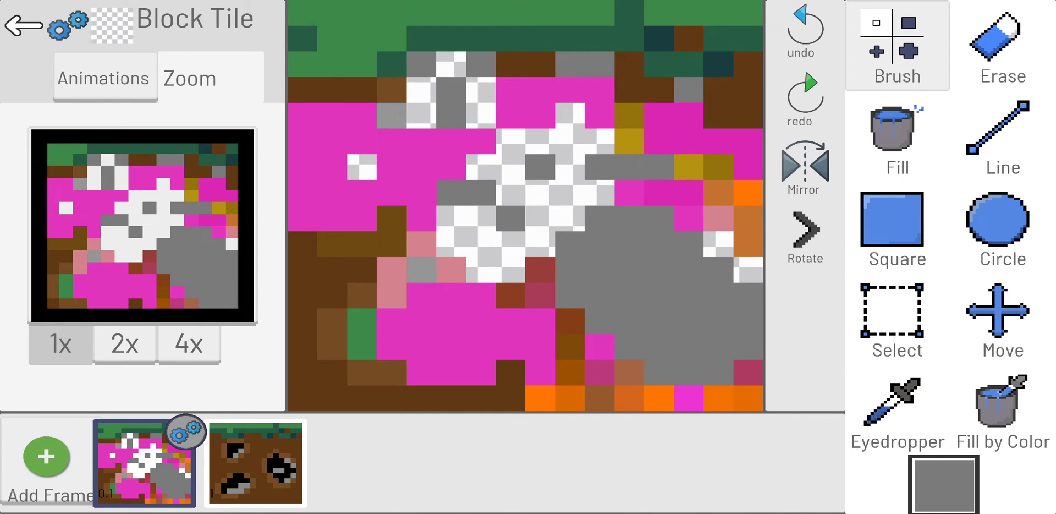
# Pick light grey, then white from the basic colours, and confirm white for painting
pyautogui.click(943, 482)
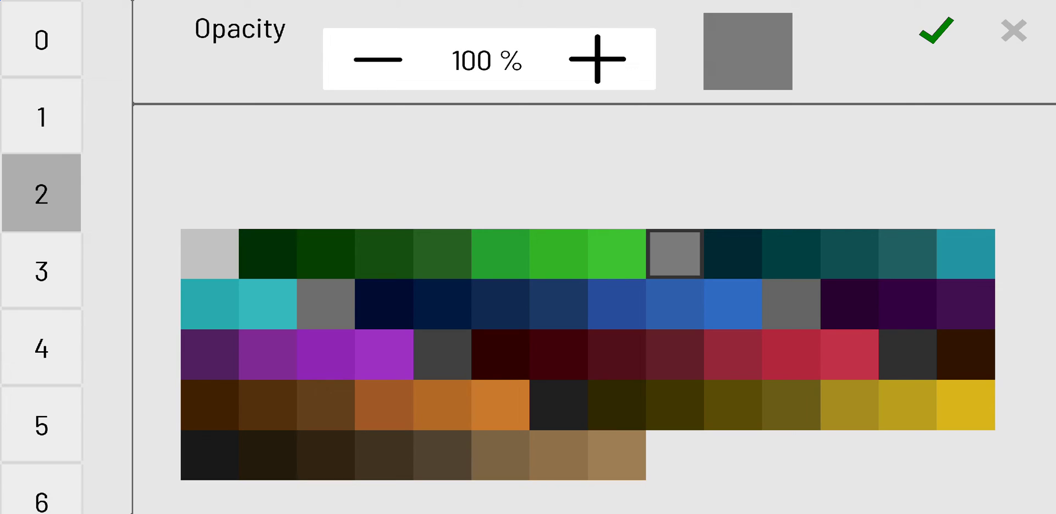
pyautogui.click(935, 30)
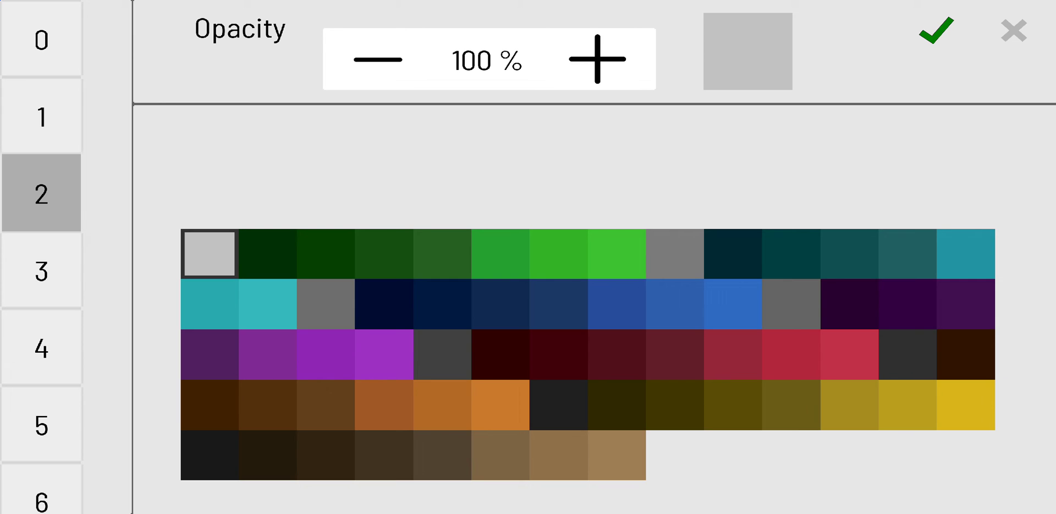
pyautogui.click(41, 116)
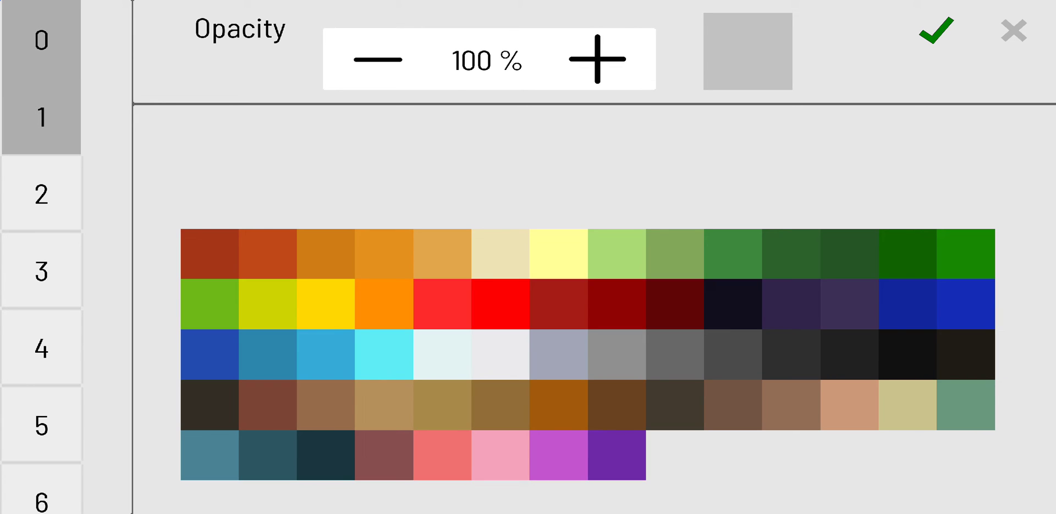
pyautogui.click(41, 40)
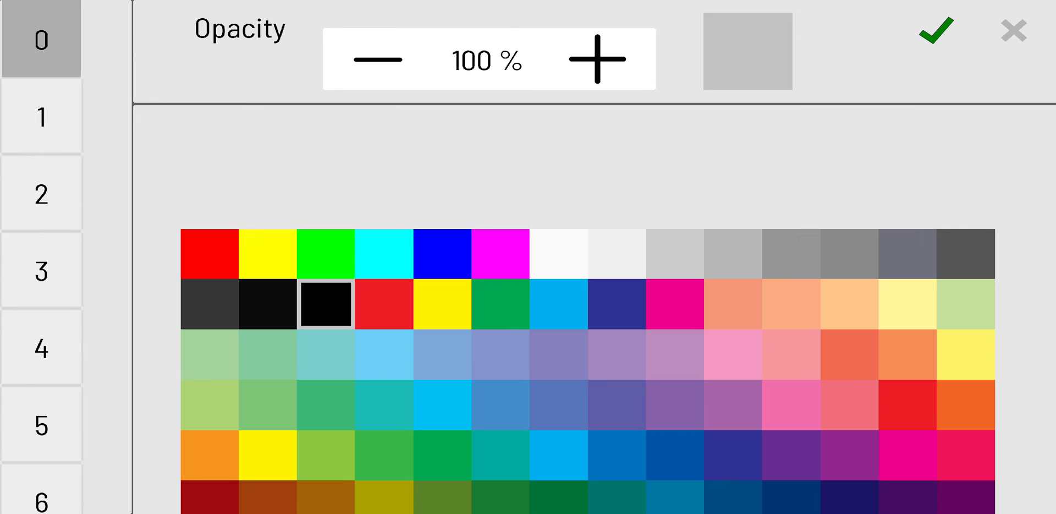
pyautogui.click(42, 193)
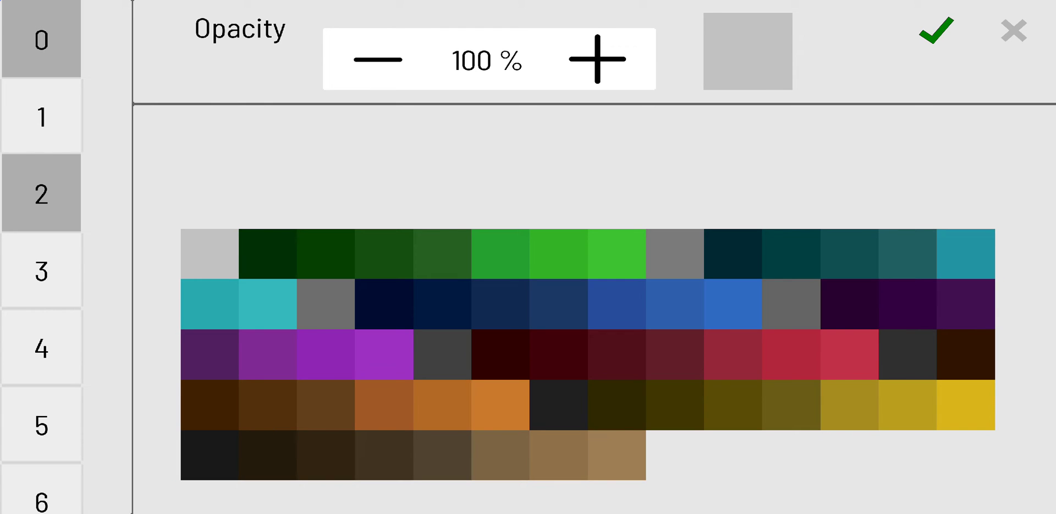
pyautogui.click(41, 38)
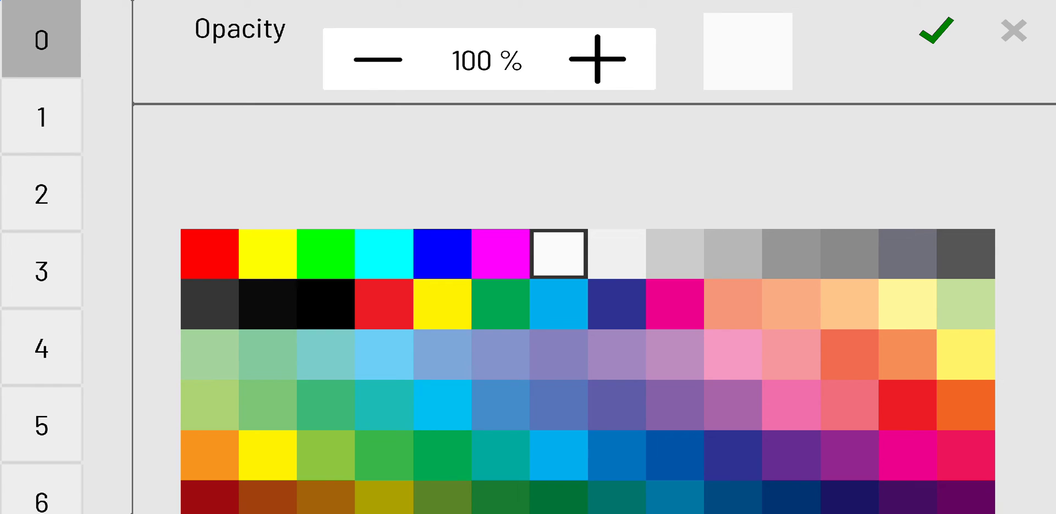
pyautogui.click(933, 30)
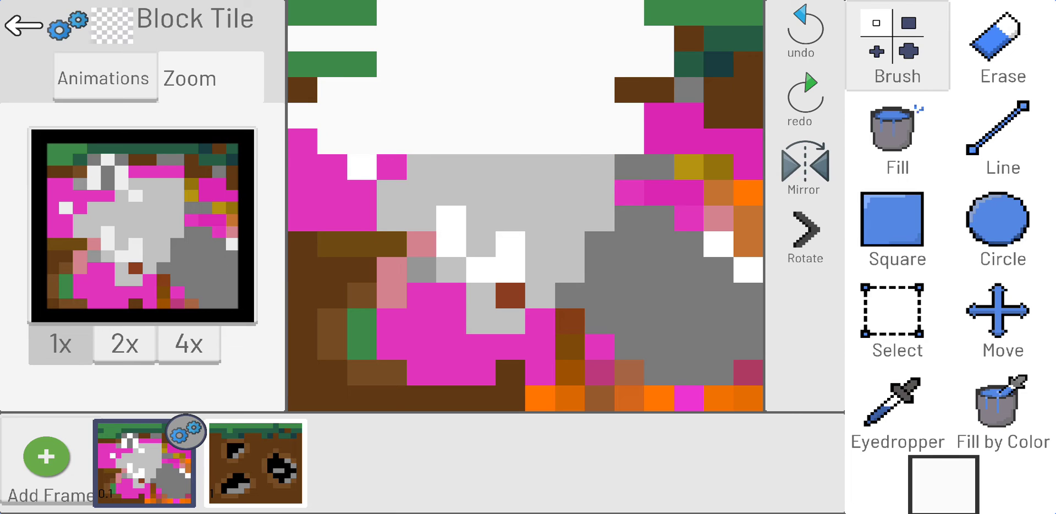
# Erase most of the tile's pixels and go back to the level editor
pyautogui.click(1002, 40)
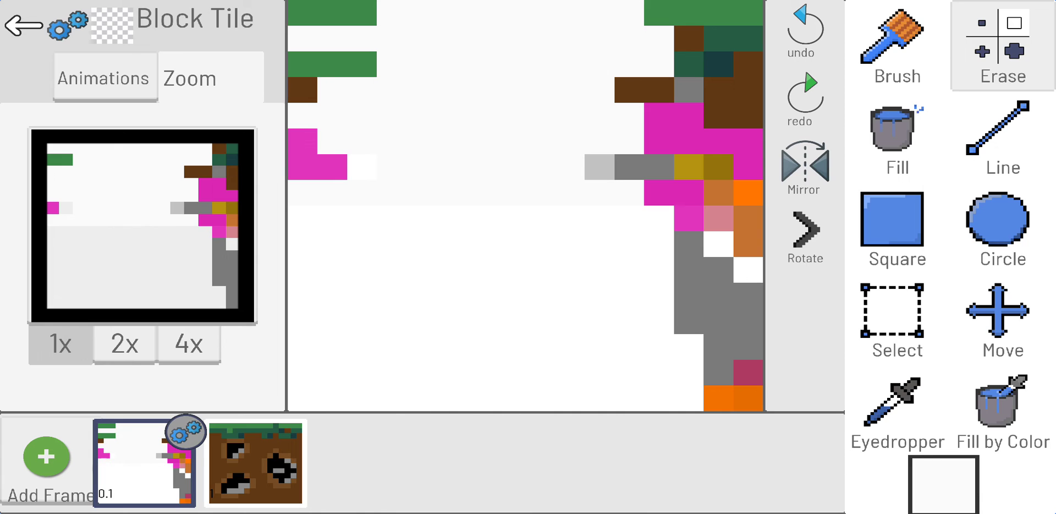
pyautogui.click(897, 40)
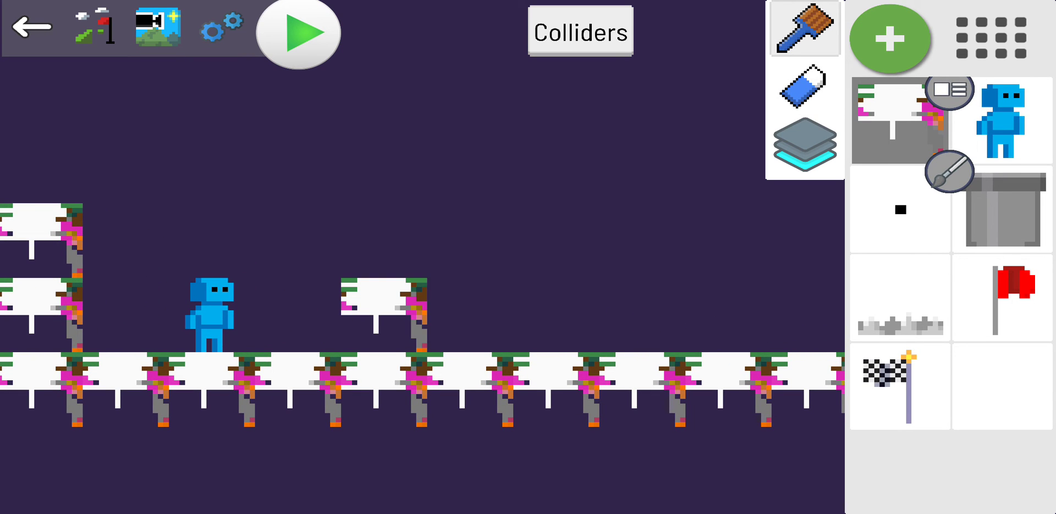
# Playtest the level, set the background to white at 100% opacity, then stop
pyautogui.click(298, 33)
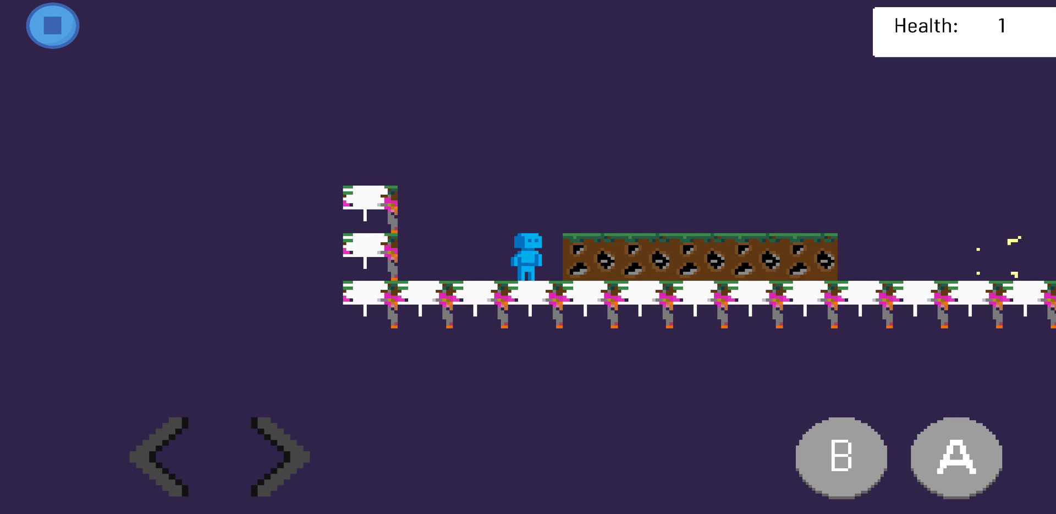
pyautogui.click(52, 26)
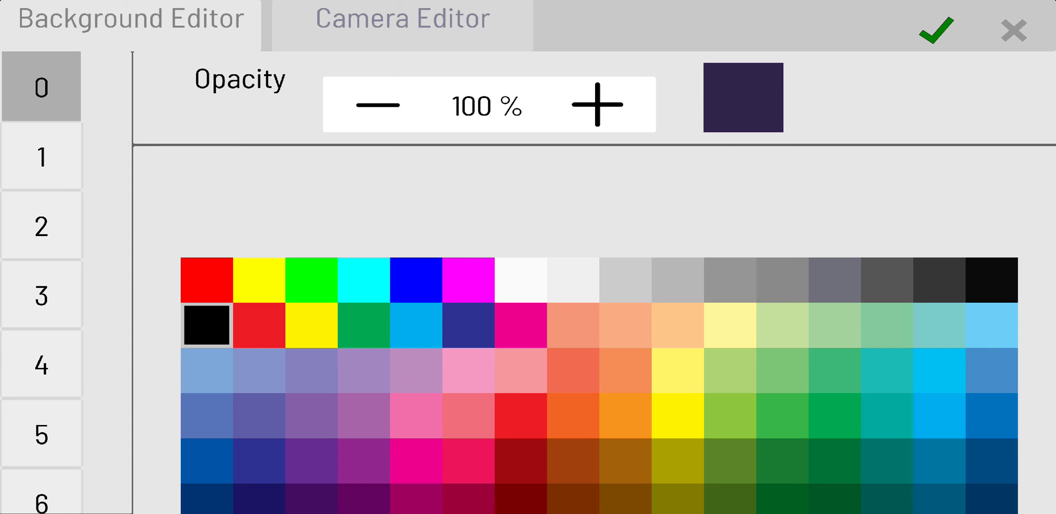
pyautogui.click(520, 279)
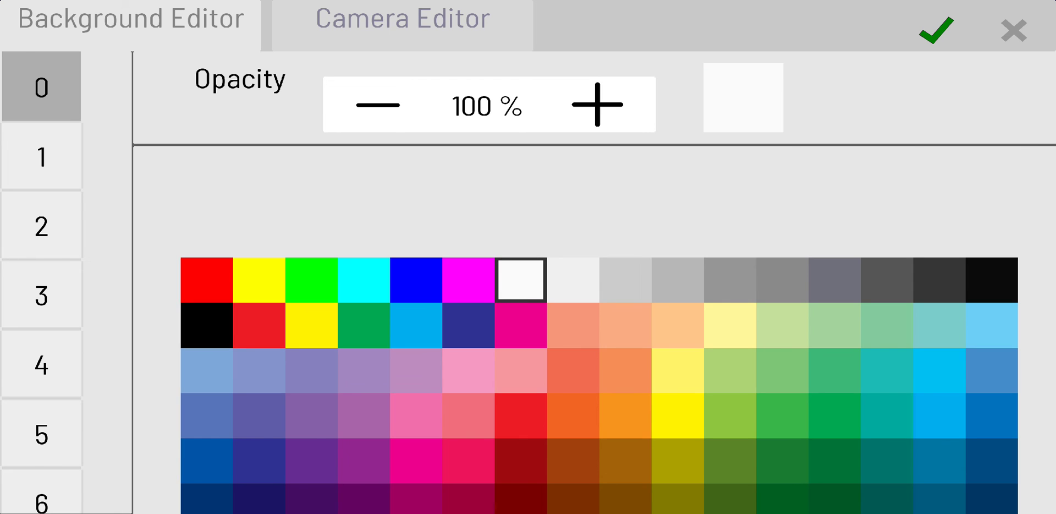
pyautogui.click(933, 28)
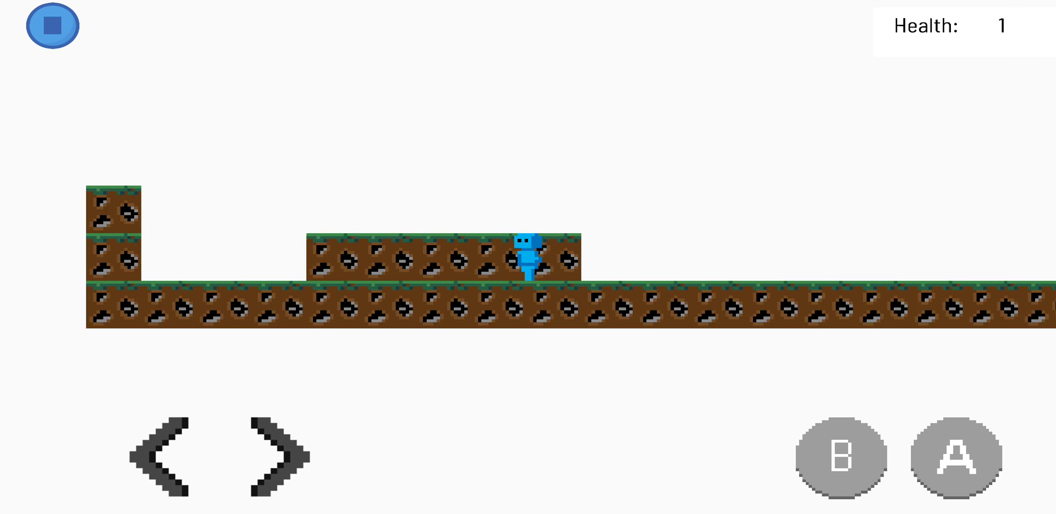
pyautogui.click(51, 26)
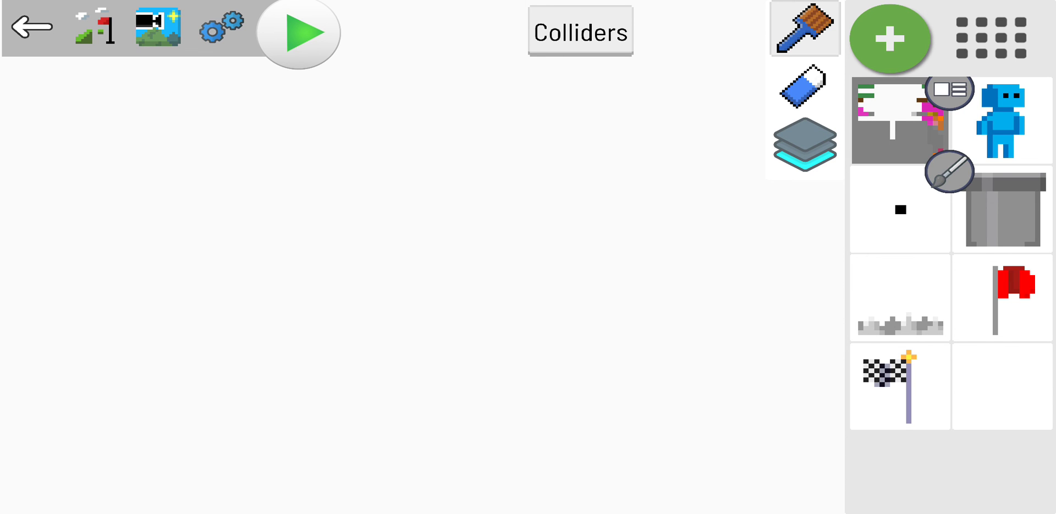
# Open the Block Tile sprite and delete its old dirt frame, confirming with Yes
pyautogui.click(986, 39)
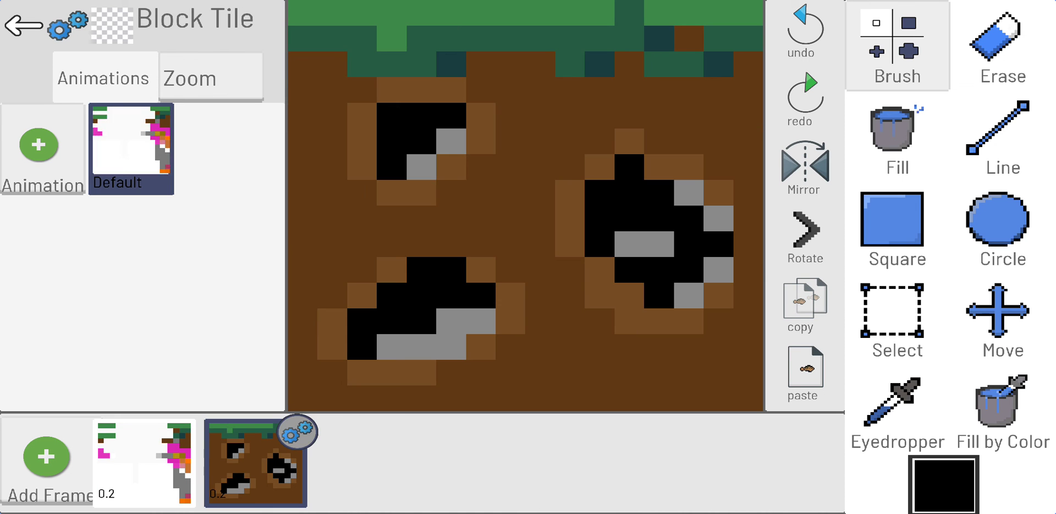
pyautogui.click(290, 433)
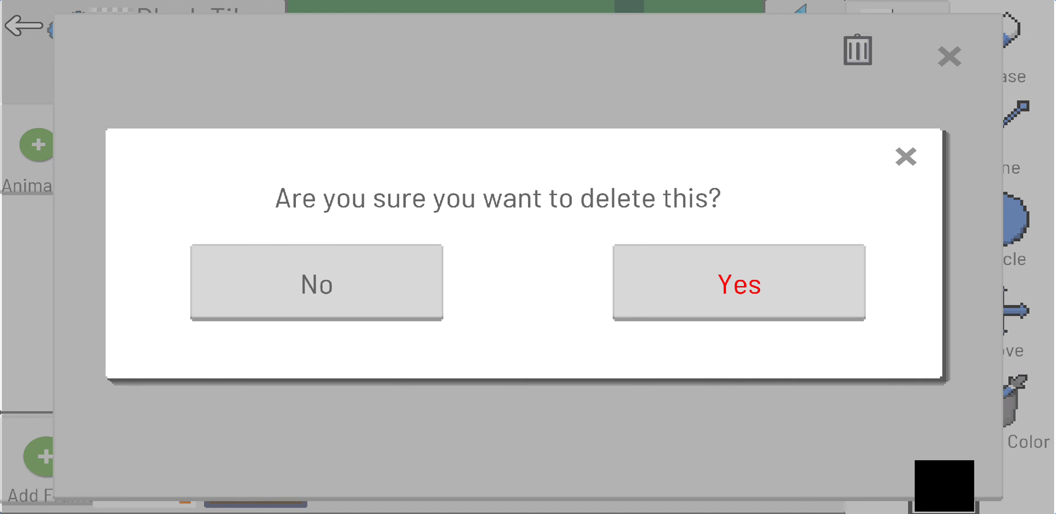
pyautogui.click(738, 282)
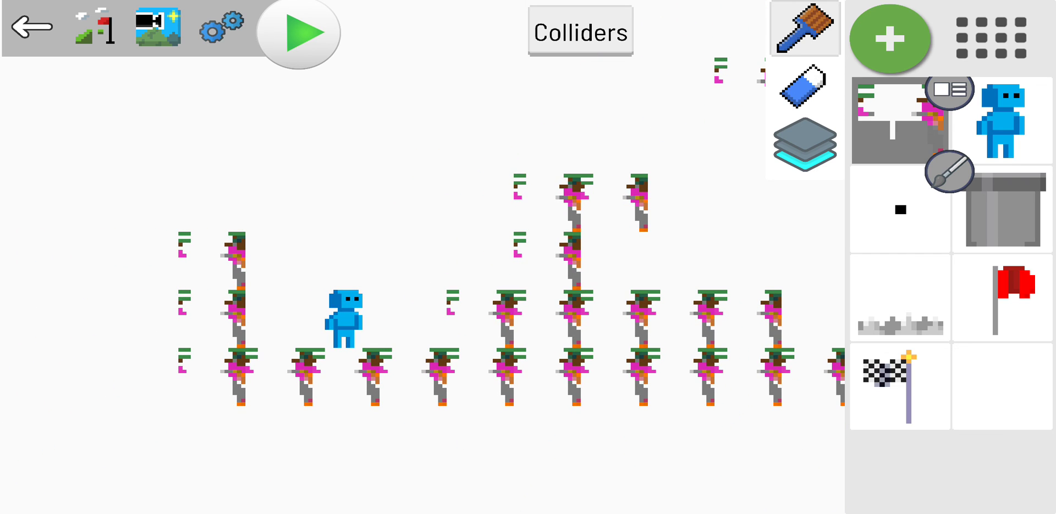
# Erase the raised middle platform tiles with the level Eraser and playtest again
pyautogui.click(803, 88)
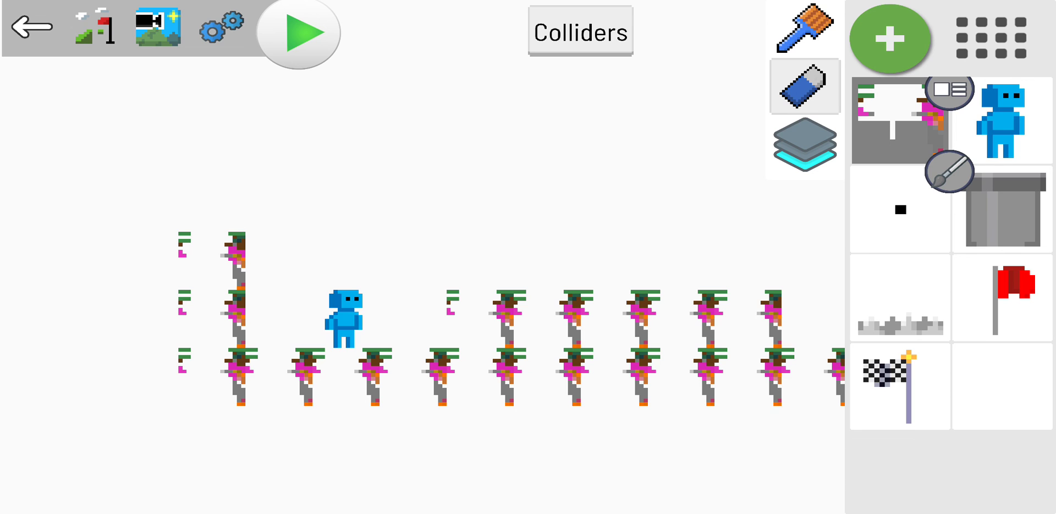
pyautogui.click(297, 34)
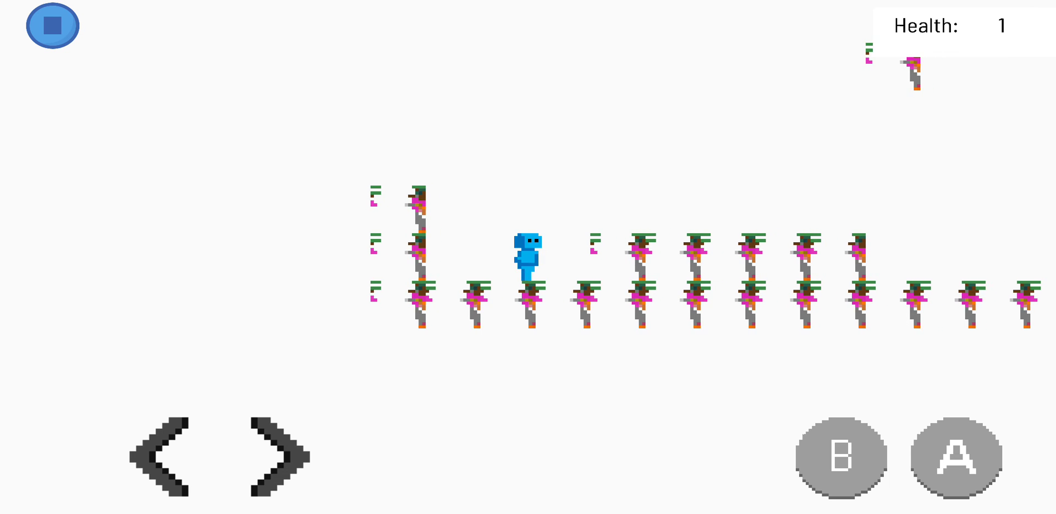